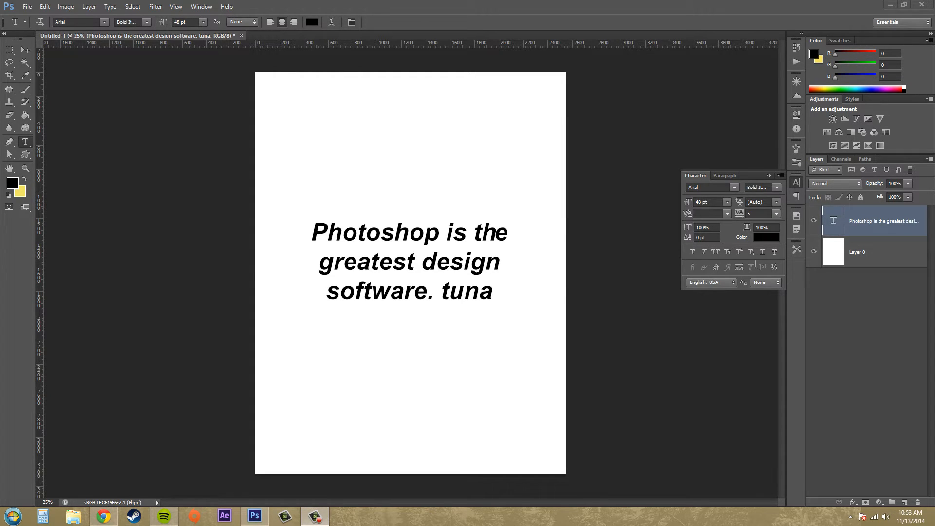
{"action": "mouse_move", "coordinate": [732, 309]}
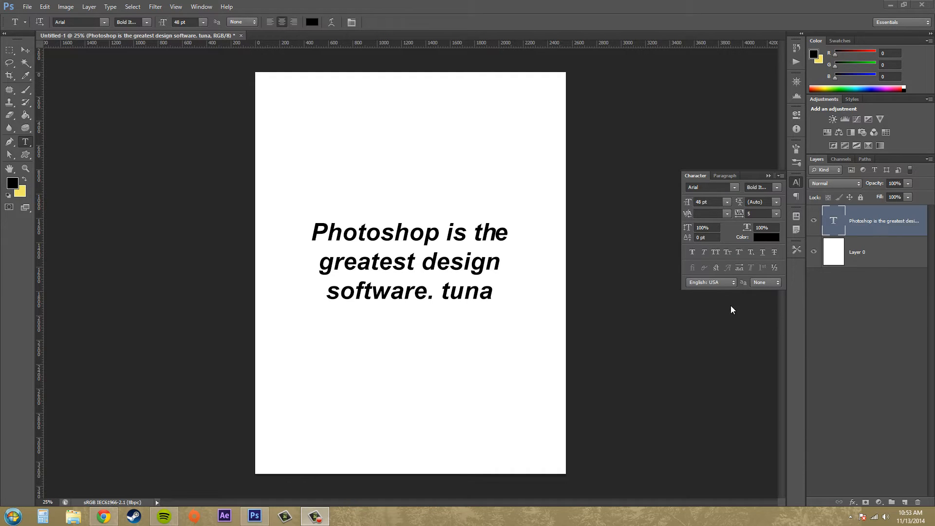
{"action": "mouse_move", "coordinate": [746, 261]}
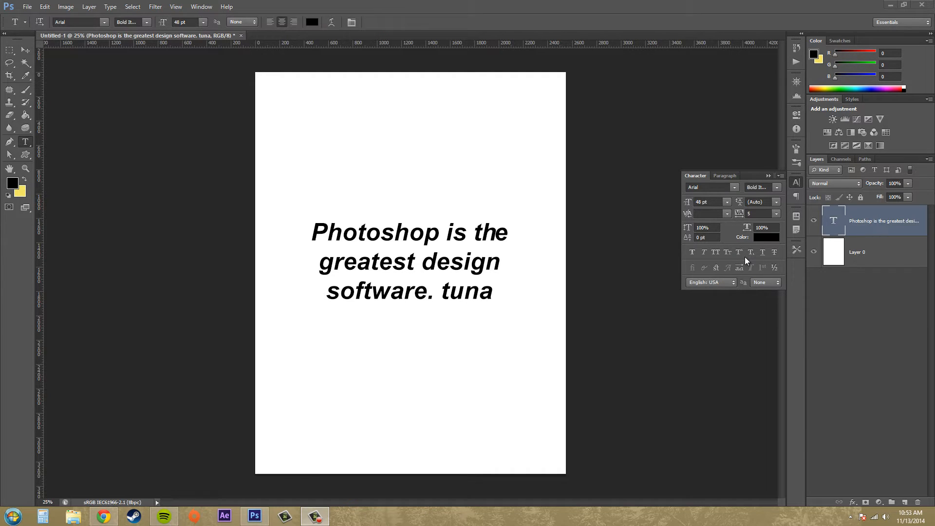
{"action": "mouse_move", "coordinate": [771, 215]}
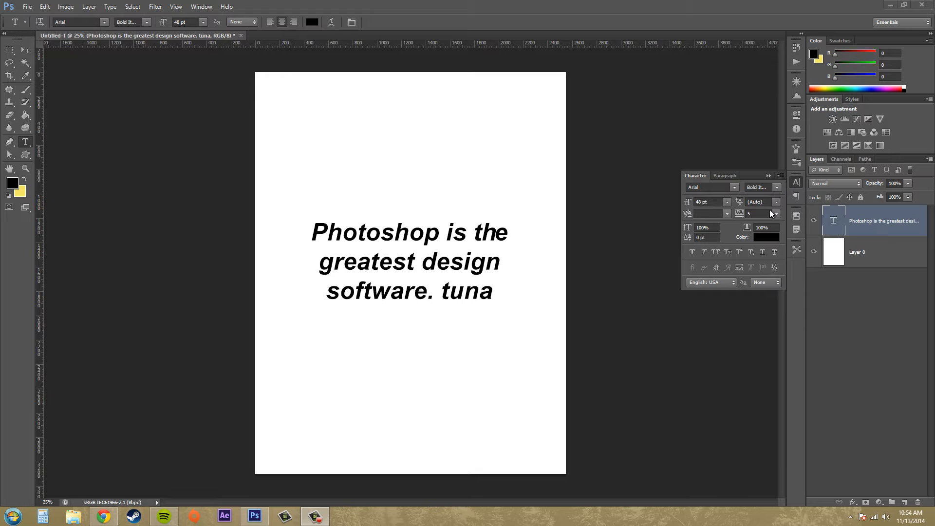
{"action": "mouse_move", "coordinate": [501, 153]}
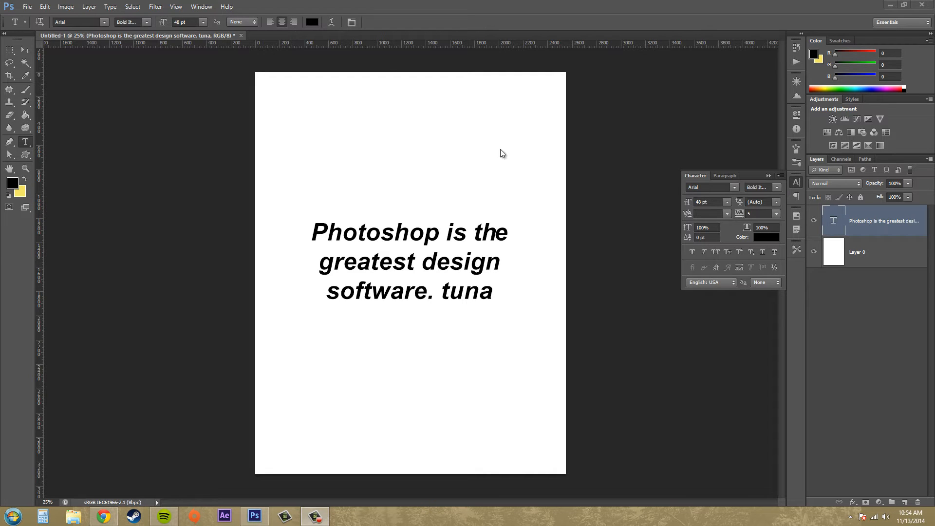
{"action": "mouse_move", "coordinate": [334, 232]}
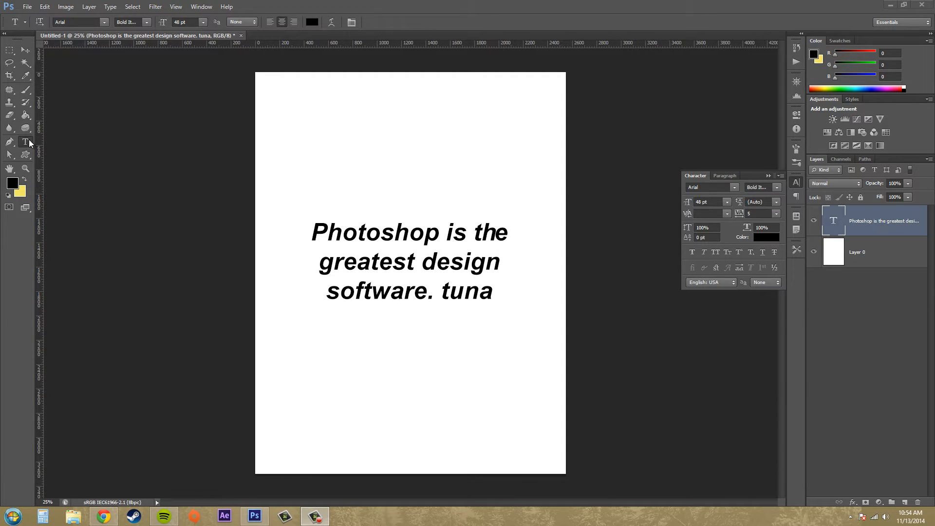
{"action": "mouse_move", "coordinate": [775, 193]}
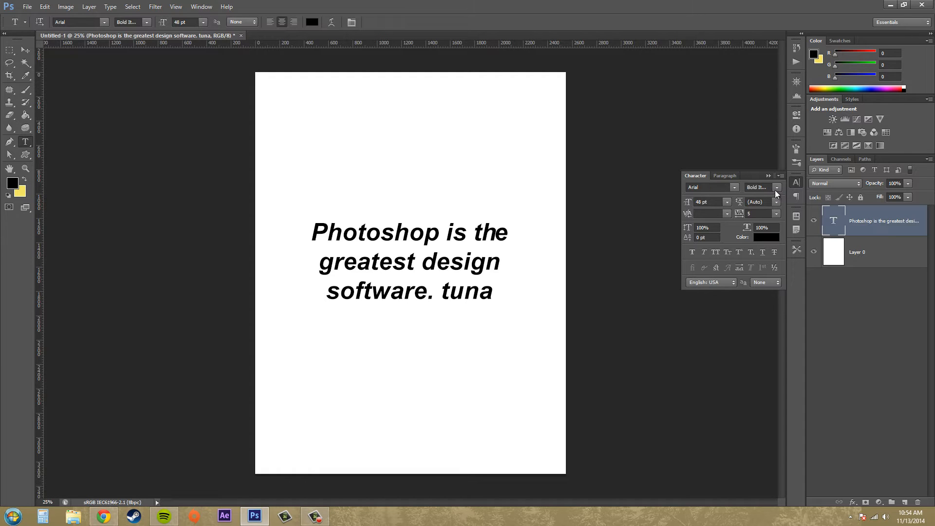
{"action": "mouse_move", "coordinate": [795, 186]}
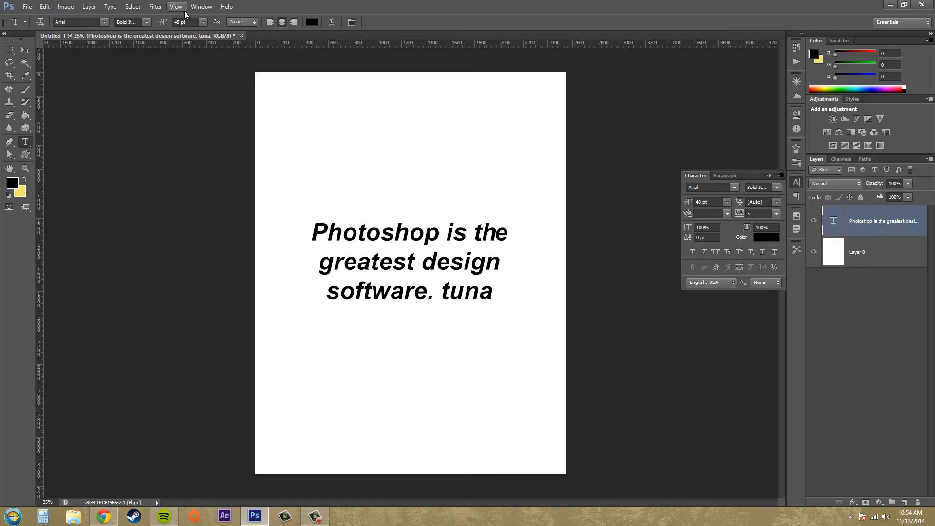
- Browse the font, Arial style and text size lists without changing any setting
{"action": "left_click", "coordinate": [201, 6]}
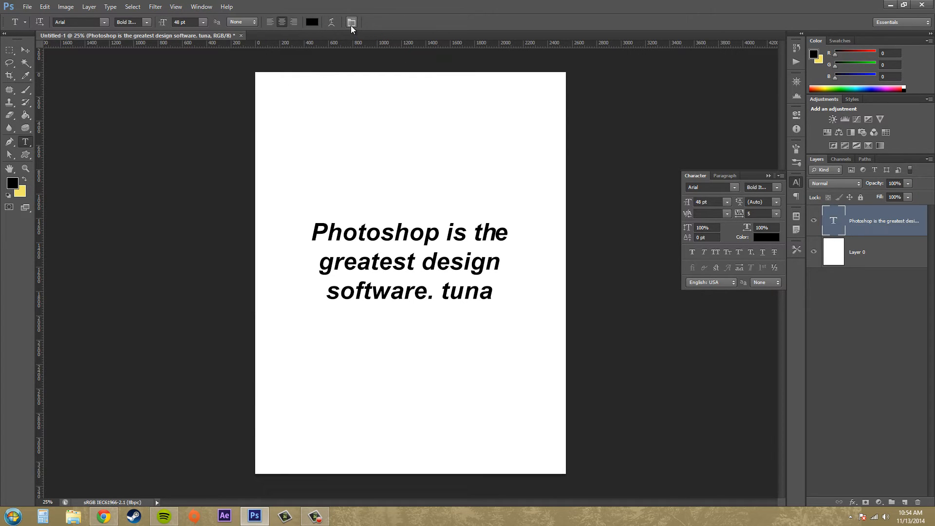
{"action": "mouse_move", "coordinate": [752, 216]}
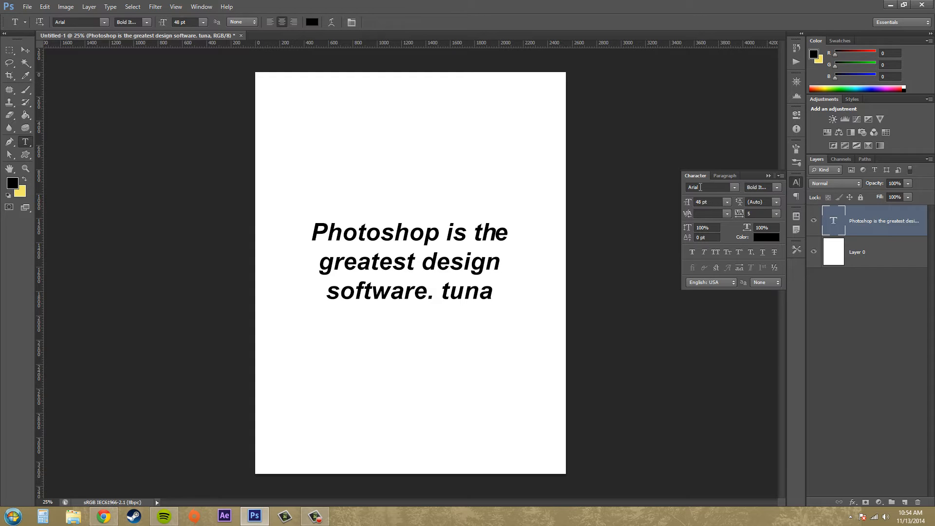
{"action": "mouse_move", "coordinate": [698, 187]}
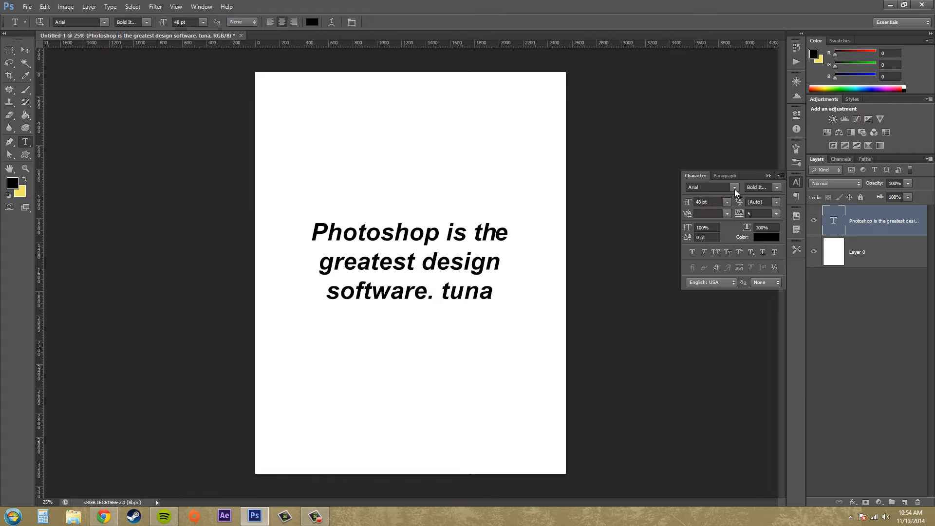
{"action": "left_click", "coordinate": [735, 187]}
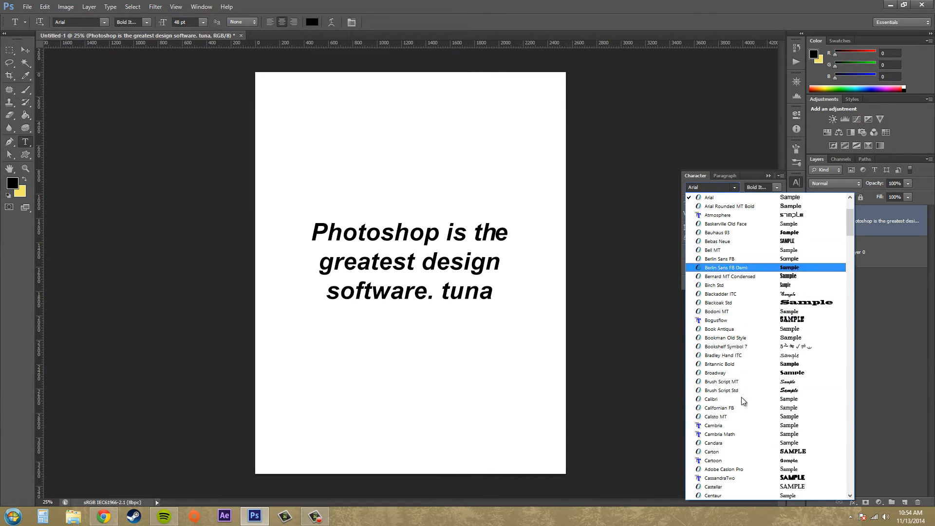
{"action": "left_click", "coordinate": [775, 187]}
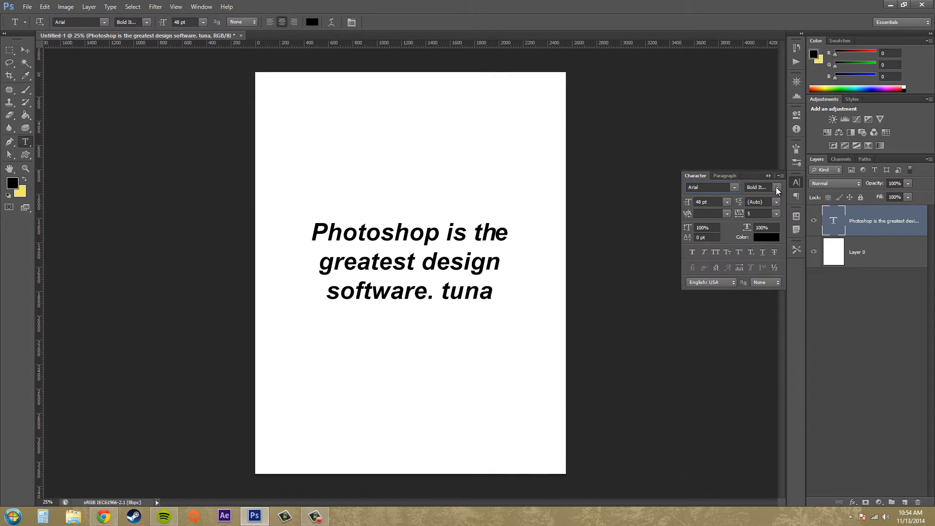
{"action": "left_click", "coordinate": [777, 186]}
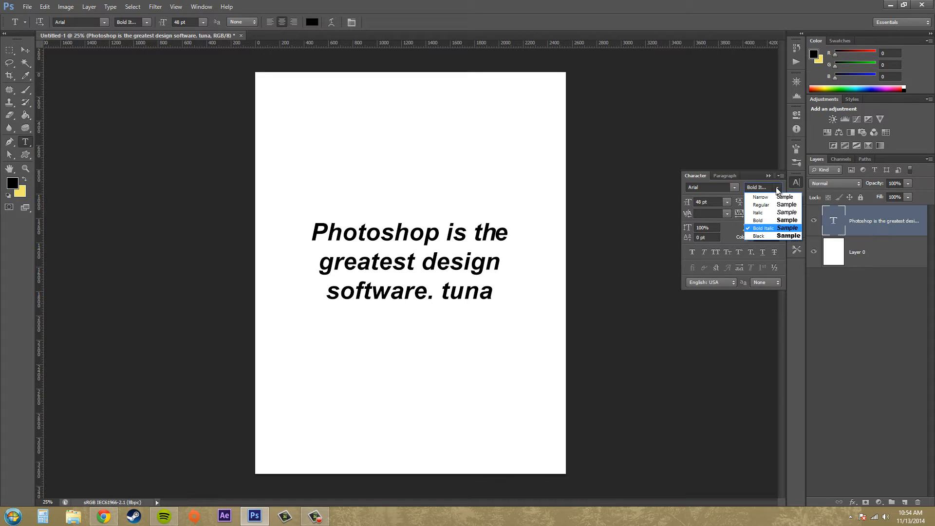
{"action": "mouse_move", "coordinate": [769, 253]}
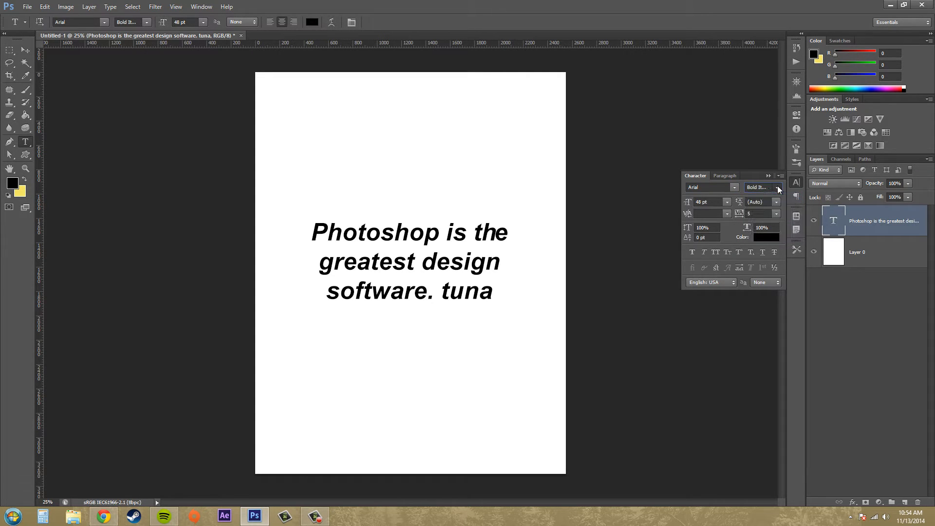
{"action": "left_click", "coordinate": [727, 202]}
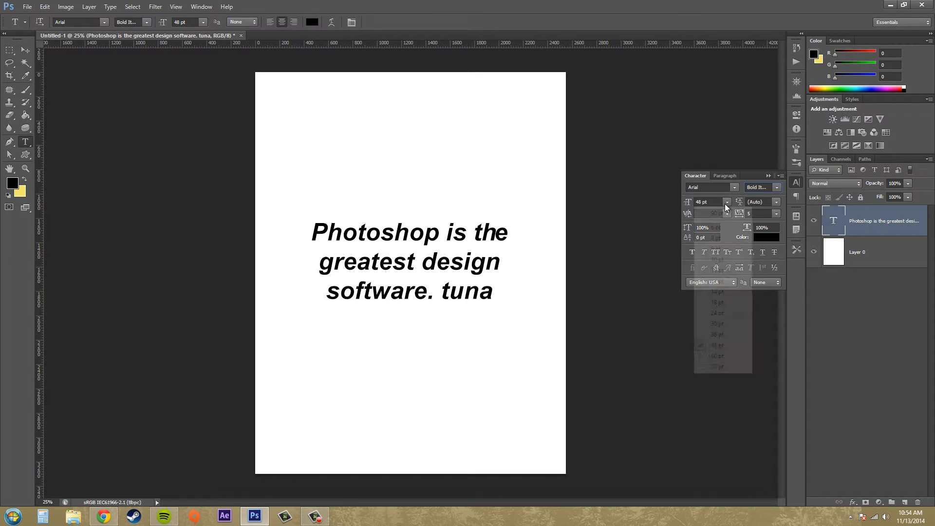
{"action": "left_click", "coordinate": [711, 201]}
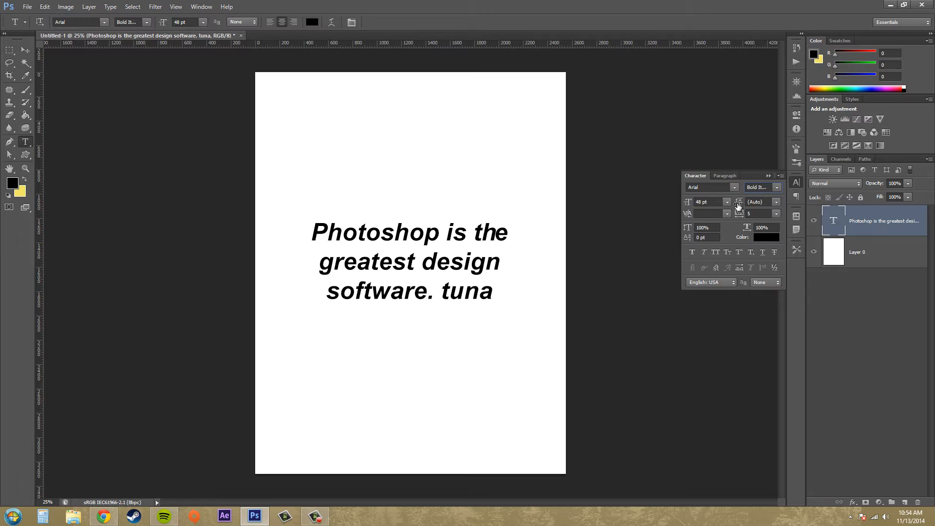
{"action": "left_click", "coordinate": [727, 202]}
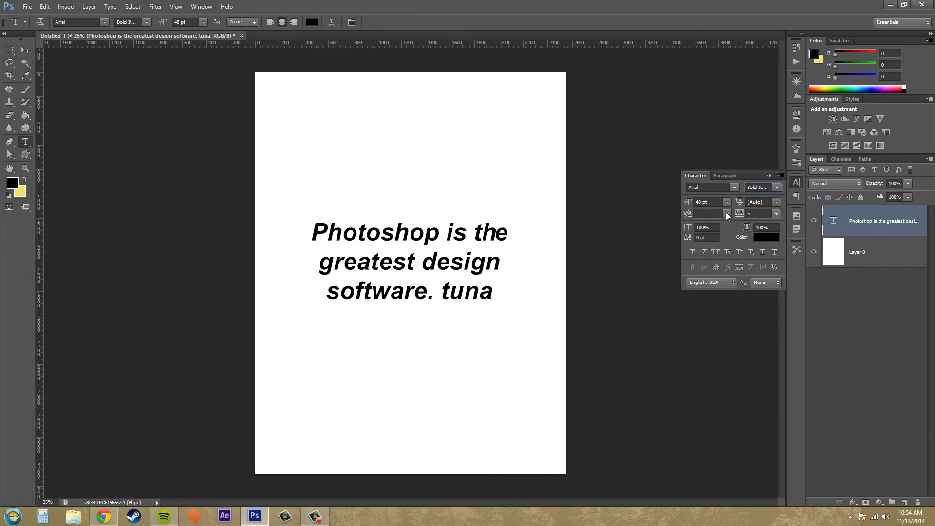
{"action": "mouse_move", "coordinate": [725, 214]}
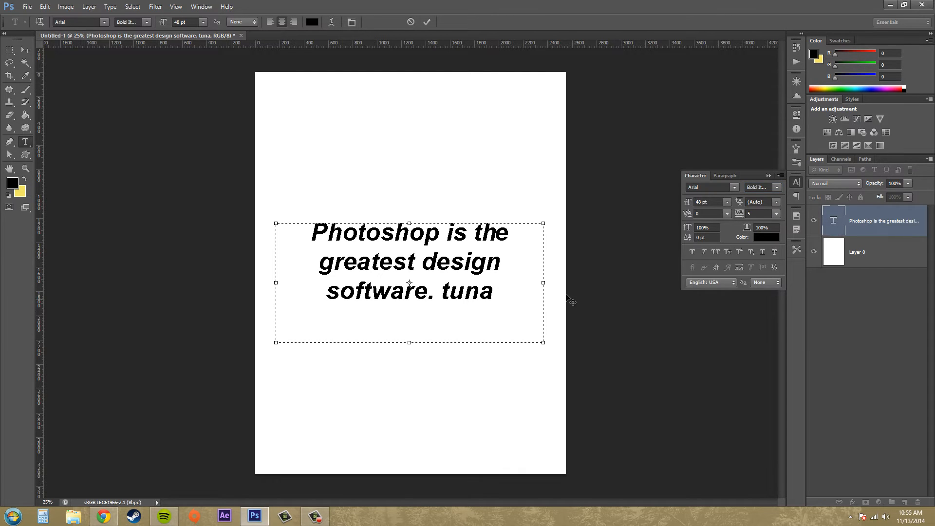
- Try kerning of 200 between 'n' and 'a' in 'tuna', then reset it to 0
{"action": "left_click", "coordinate": [477, 291]}
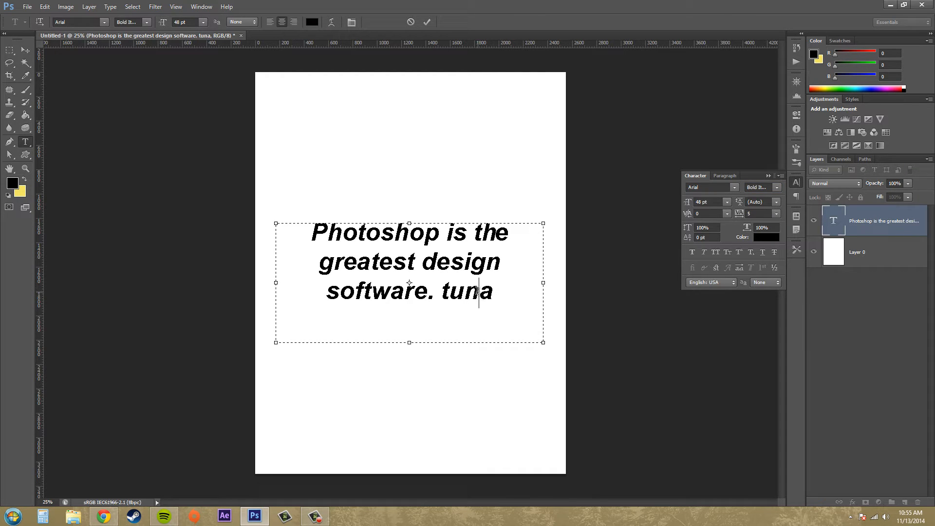
{"action": "left_click", "coordinate": [726, 213]}
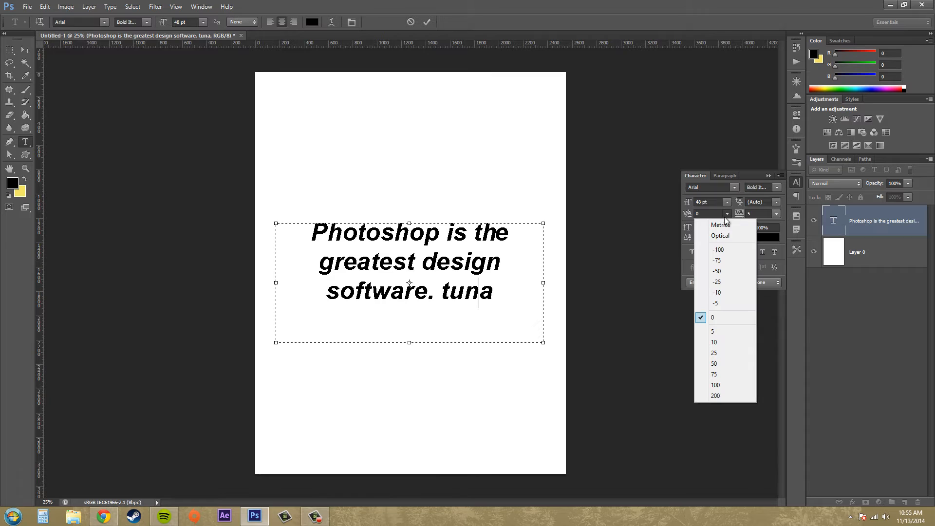
{"action": "left_click", "coordinate": [715, 395]}
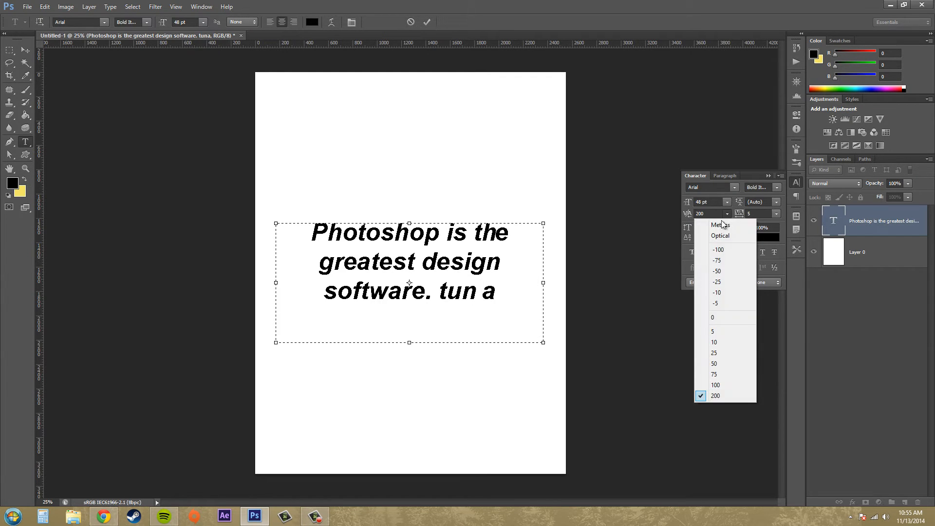
{"action": "left_click", "coordinate": [717, 249]}
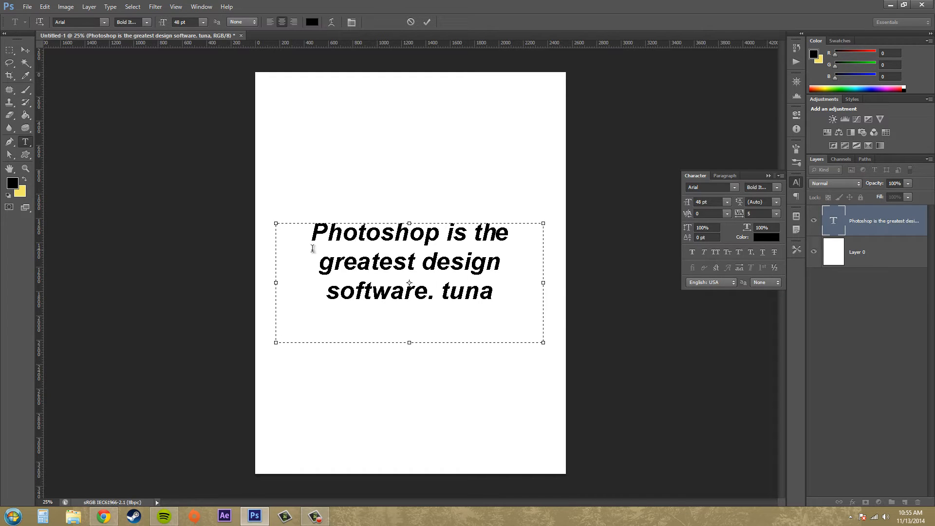
{"action": "left_click", "coordinate": [480, 292]}
{"action": "type", "text": "-100"}
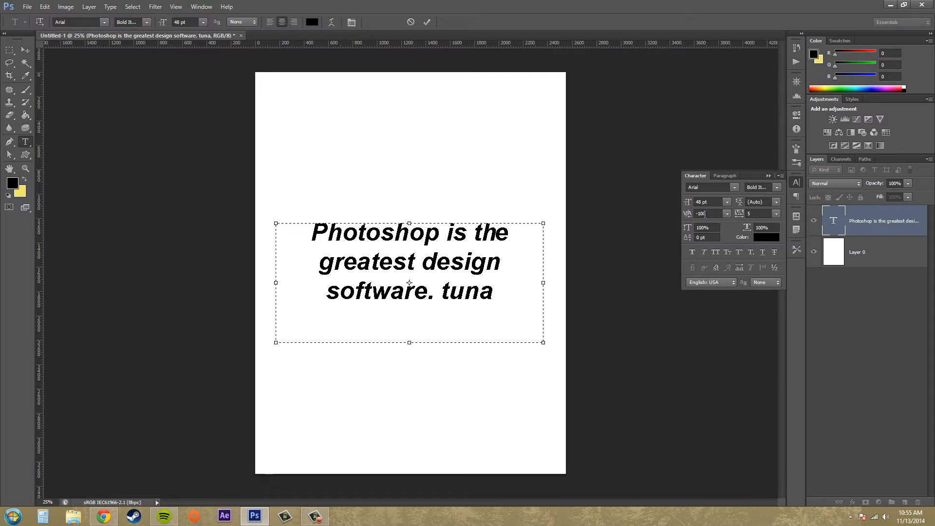
{"action": "left_click", "coordinate": [727, 214]}
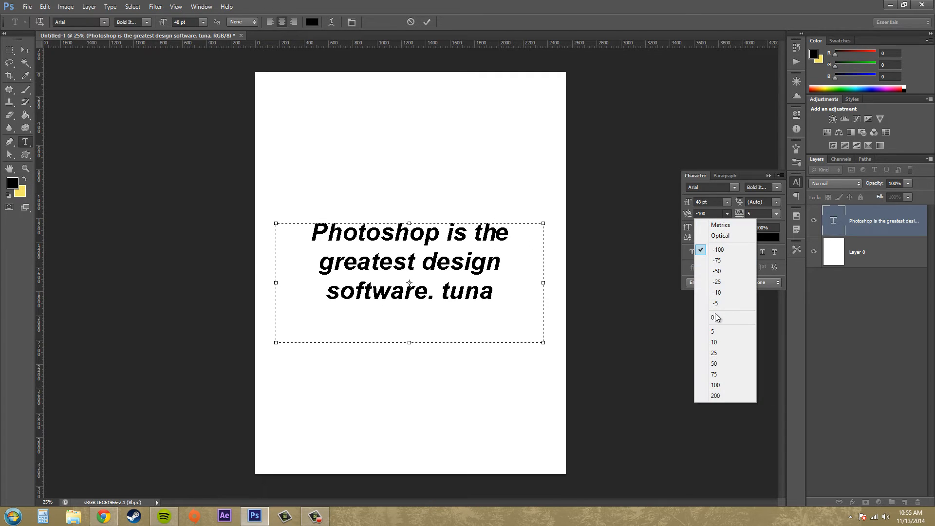
{"action": "left_click", "coordinate": [713, 317]}
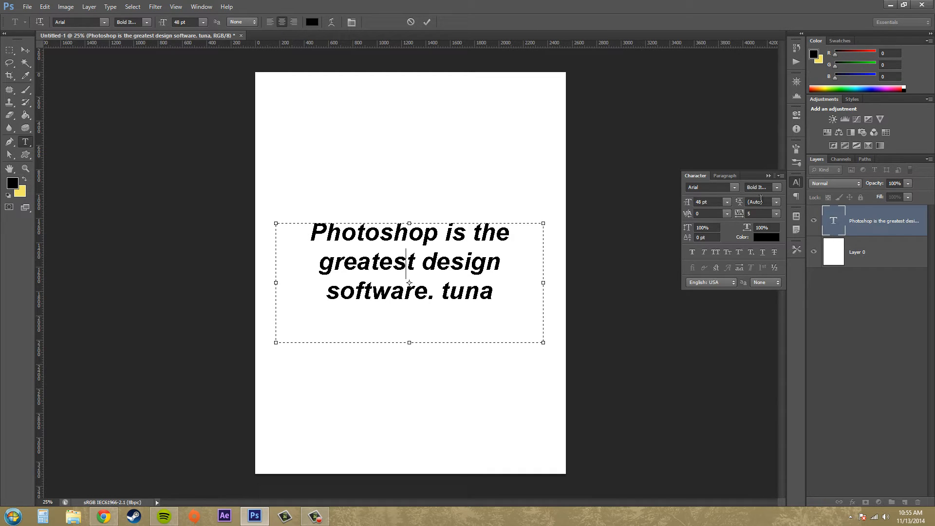
{"action": "mouse_move", "coordinate": [739, 213]}
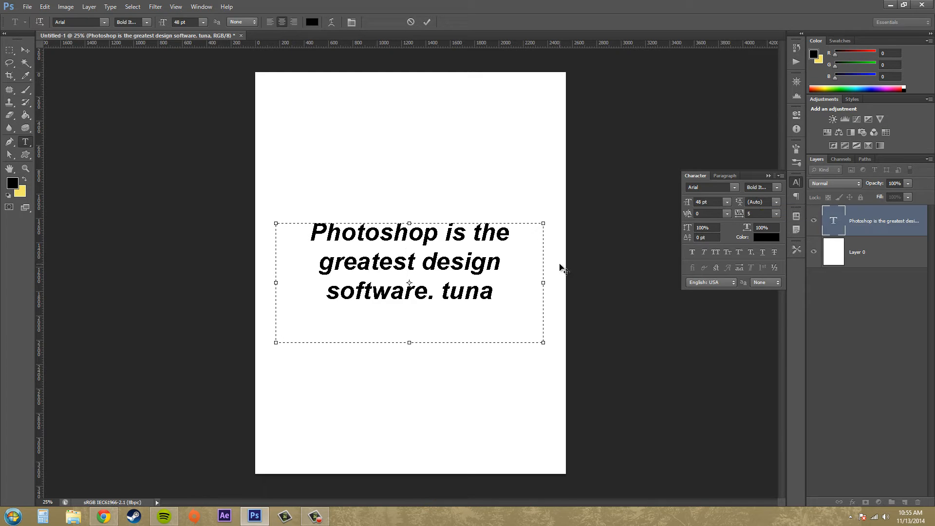
{"action": "mouse_move", "coordinate": [361, 213]}
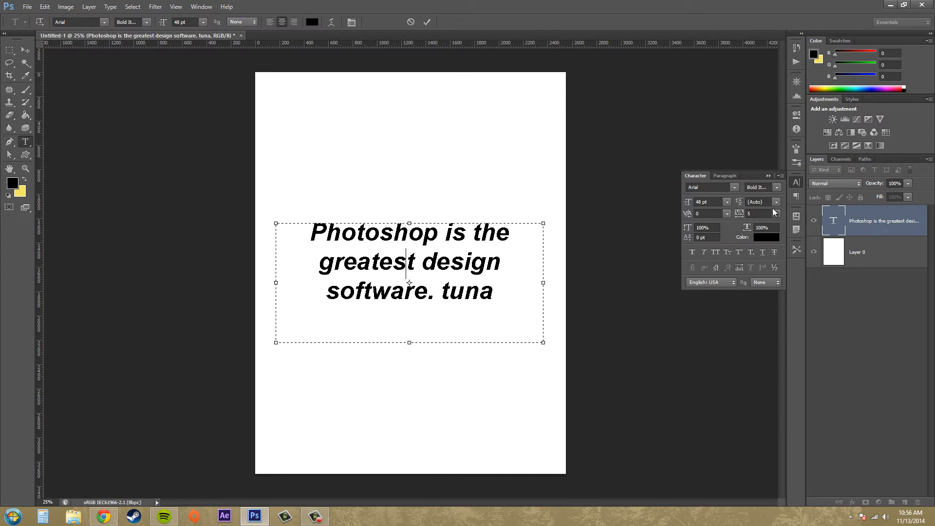
- Try leading presets of 30, 6 and 72 pt, then fine-tune the leading to 61.01 pt
{"action": "left_click", "coordinate": [777, 201]}
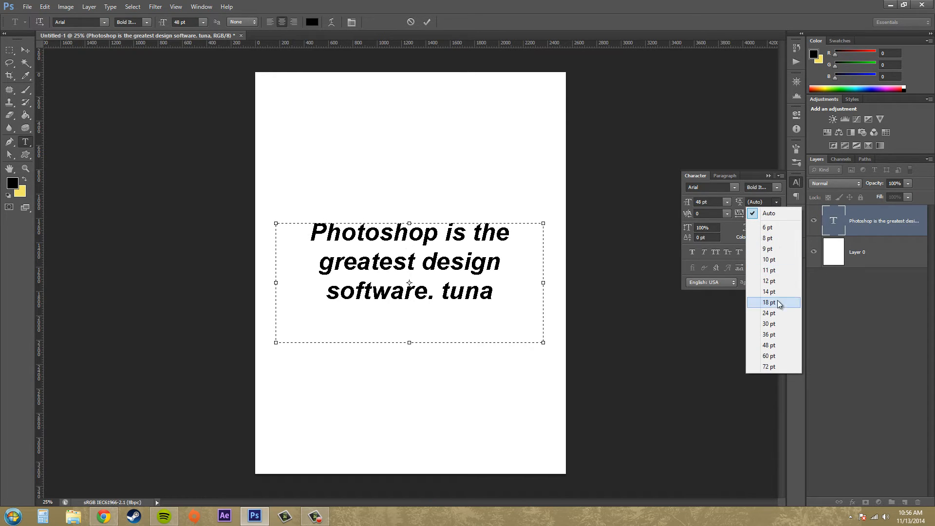
{"action": "left_click", "coordinate": [770, 302]}
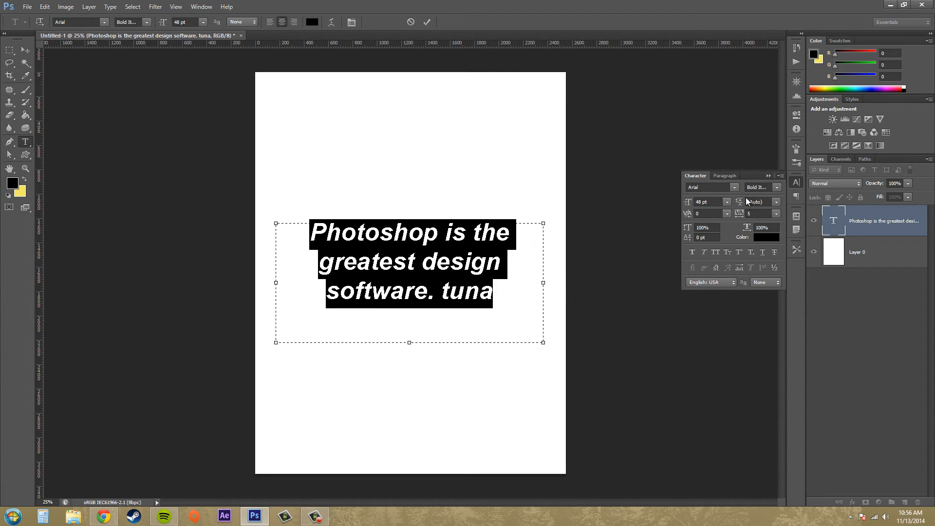
{"action": "left_click", "coordinate": [777, 201]}
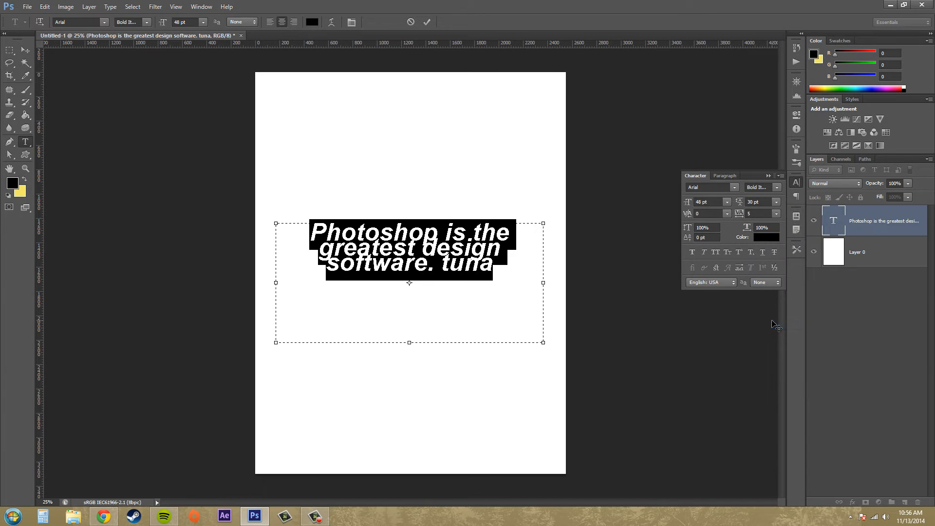
{"action": "left_click", "coordinate": [777, 201]}
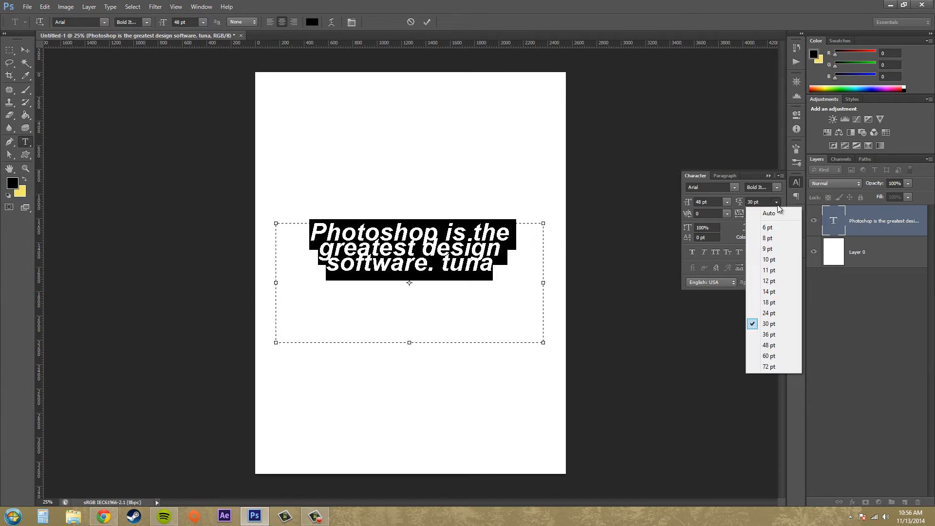
{"action": "left_click", "coordinate": [768, 228]}
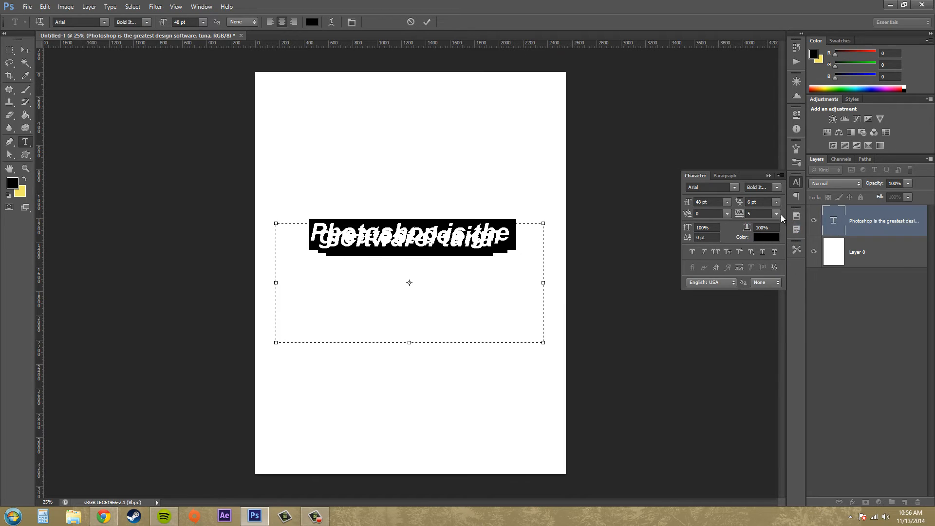
{"action": "left_click", "coordinate": [777, 202]}
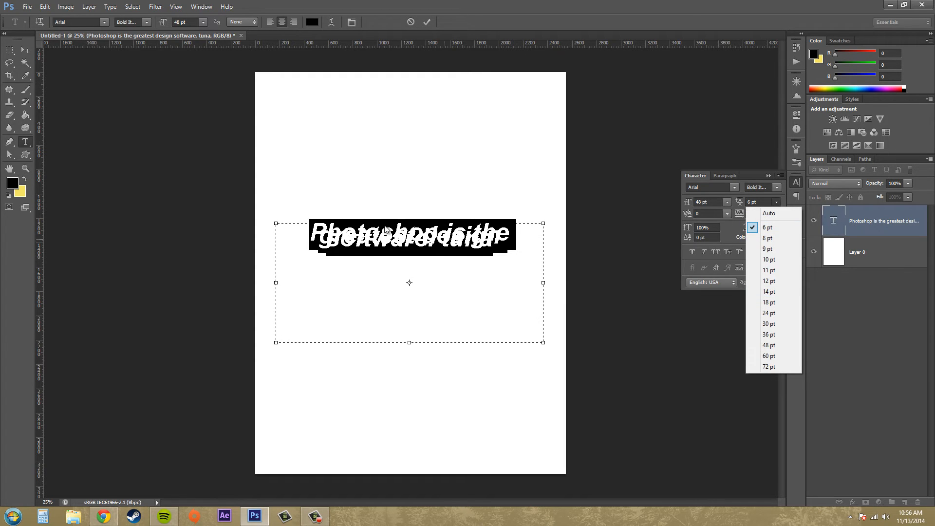
{"action": "mouse_move", "coordinate": [770, 366]}
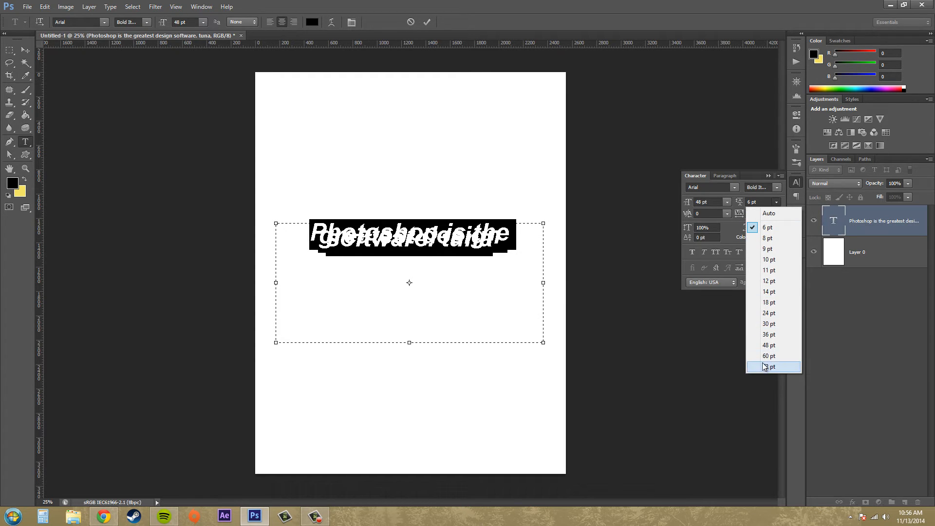
{"action": "left_click", "coordinate": [769, 366]}
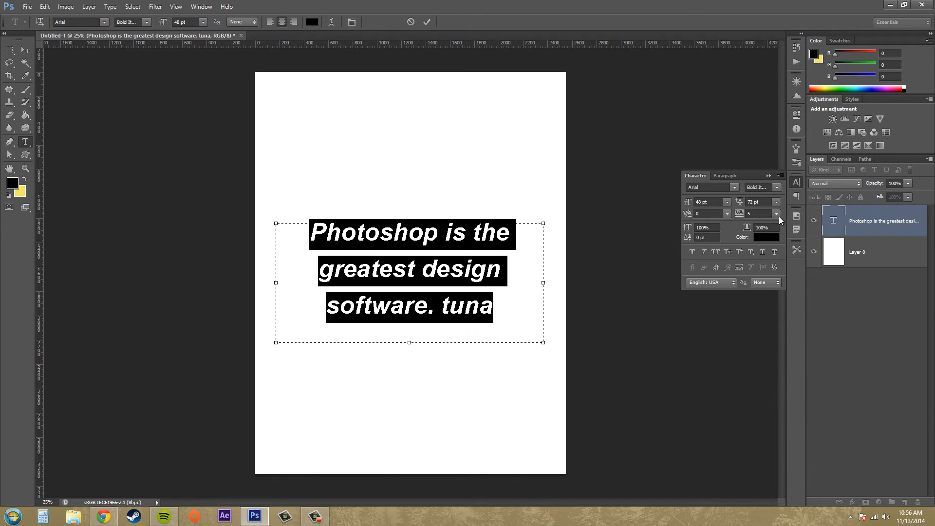
{"action": "left_click", "coordinate": [777, 201]}
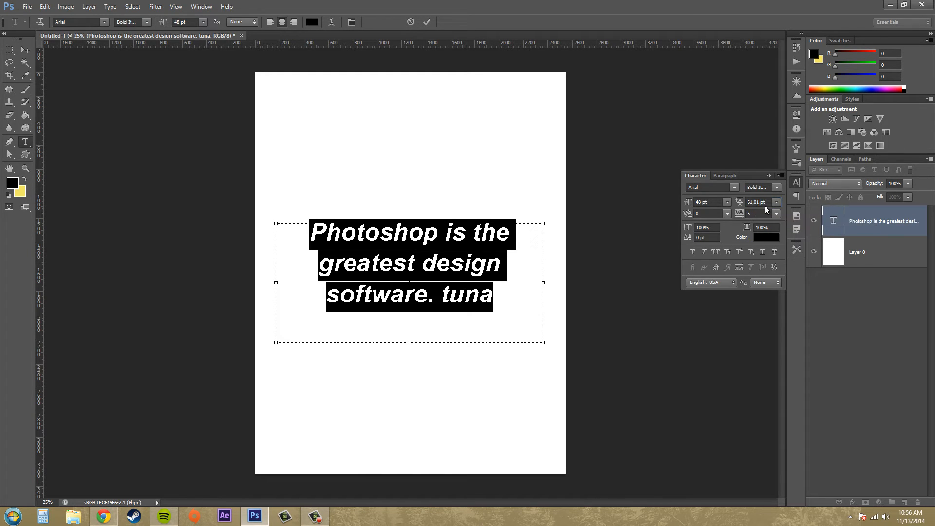
{"action": "mouse_move", "coordinate": [742, 212]}
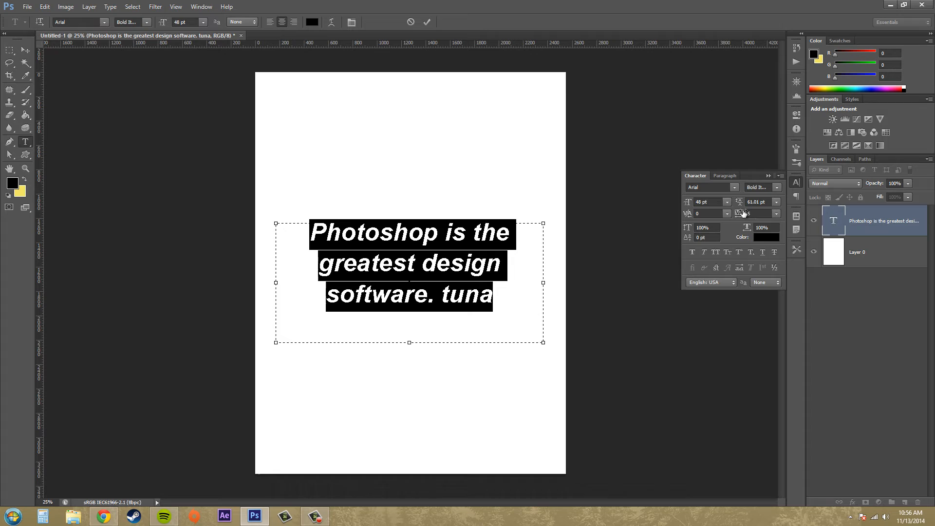
{"action": "mouse_move", "coordinate": [757, 213]}
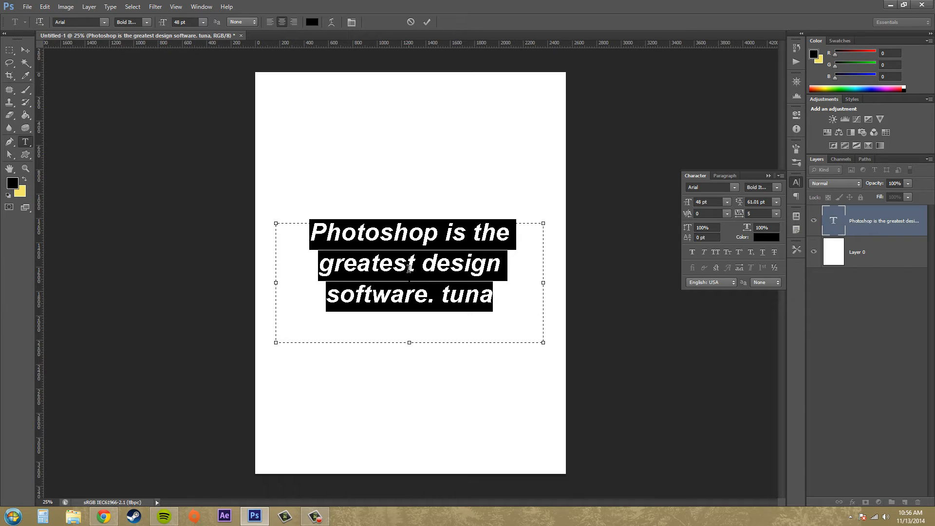
{"action": "left_click", "coordinate": [409, 263]}
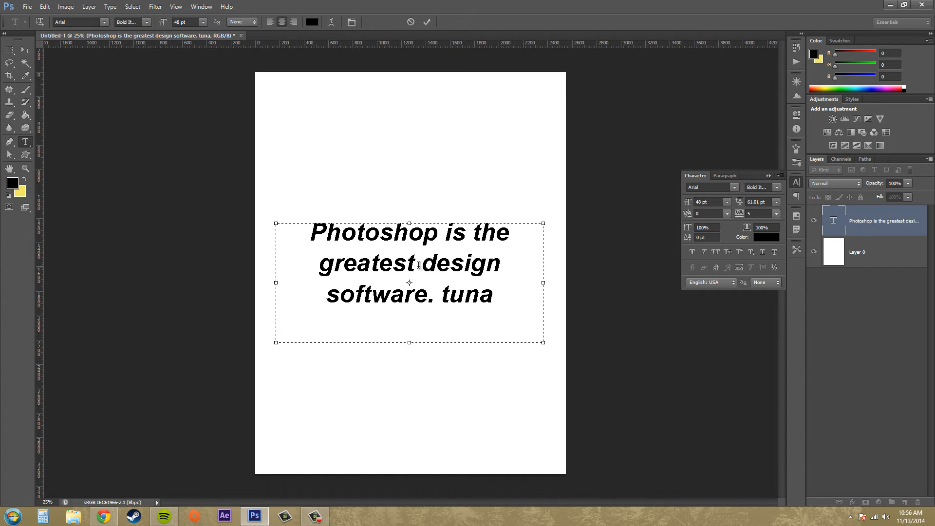
{"action": "left_click", "coordinate": [319, 263]}
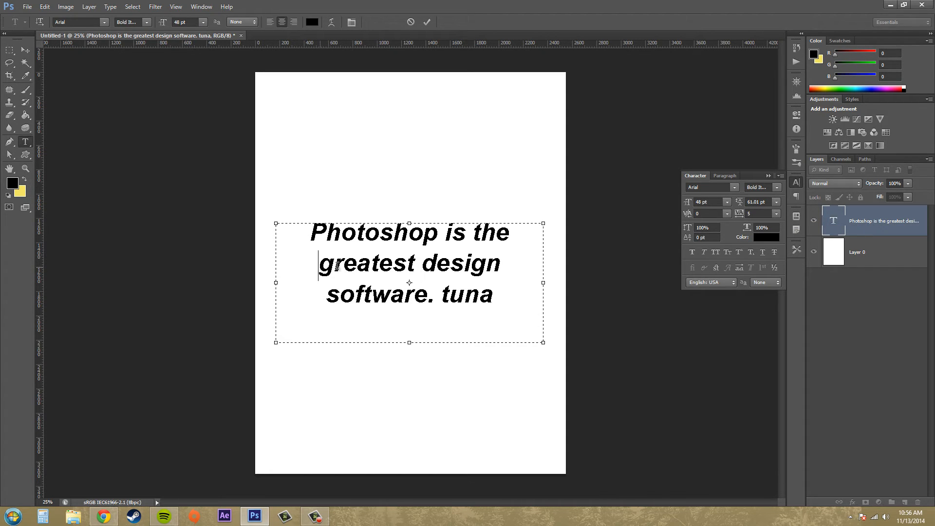
{"action": "double_click", "coordinate": [410, 263]}
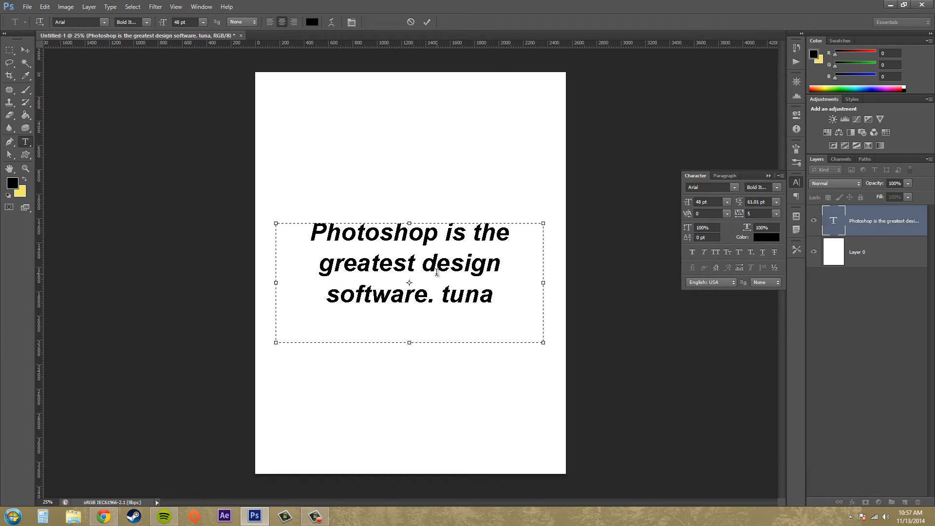
{"action": "double_click", "coordinate": [464, 263]}
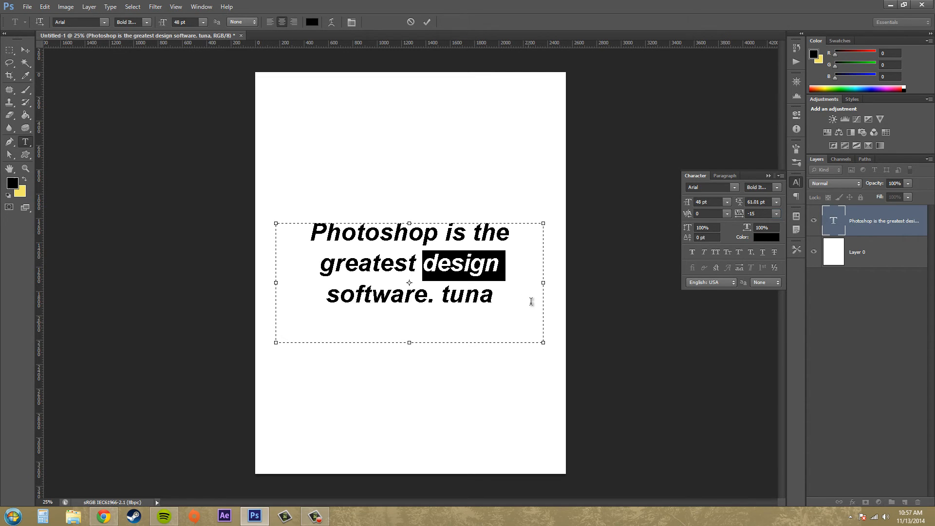
{"action": "left_click", "coordinate": [757, 213]}
{"action": "type", "text": "5"}
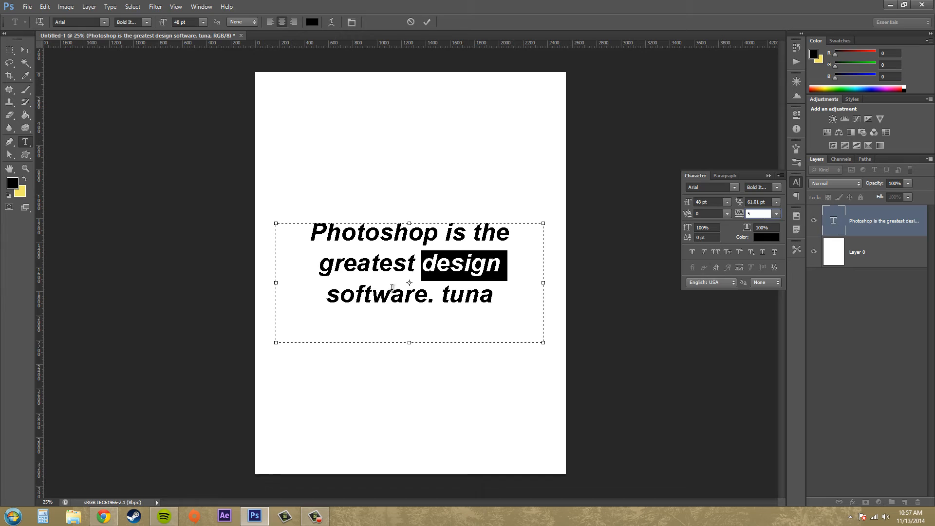
{"action": "left_click", "coordinate": [389, 263]}
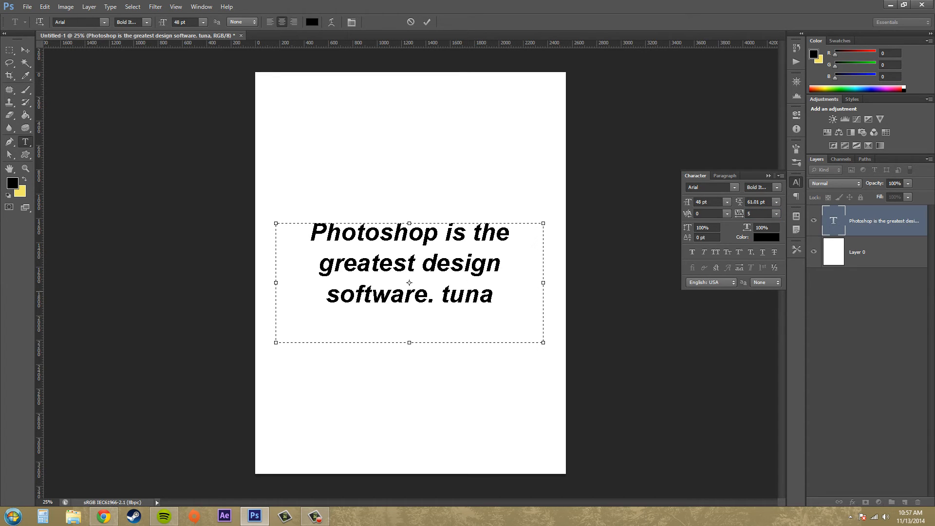
{"action": "left_click", "coordinate": [465, 294]}
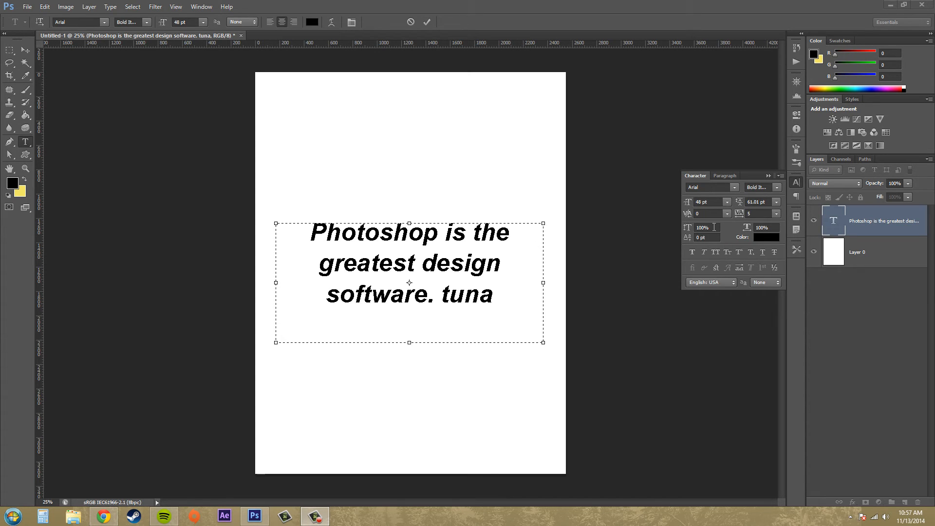
{"action": "left_click", "coordinate": [464, 295]}
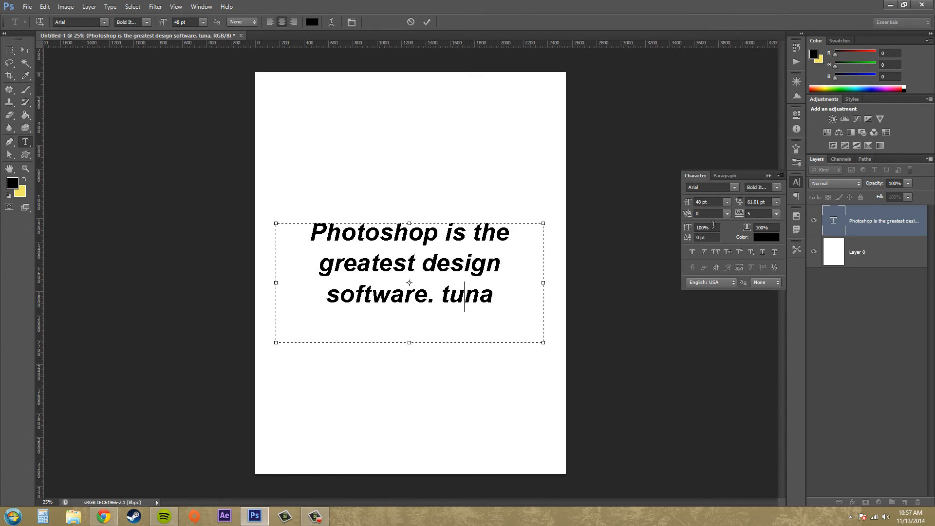
{"action": "mouse_move", "coordinate": [687, 228]}
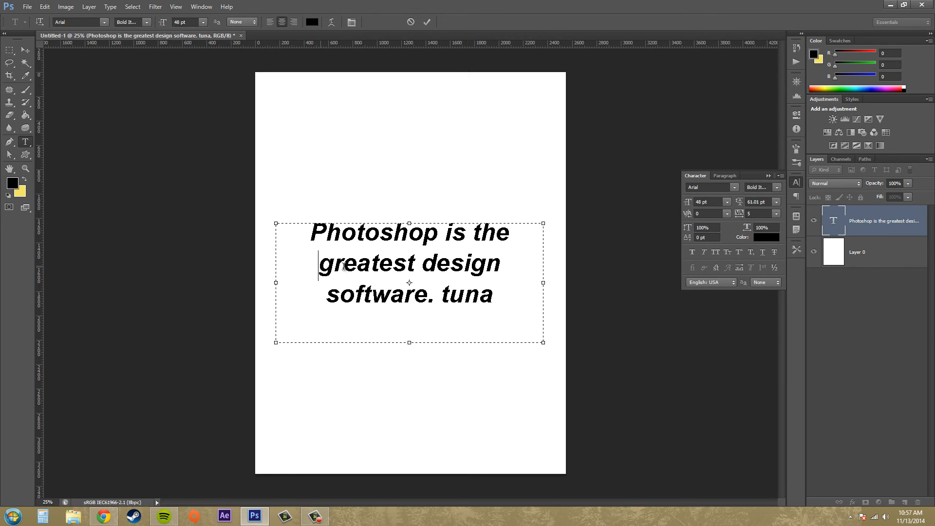
{"action": "double_click", "coordinate": [366, 263]}
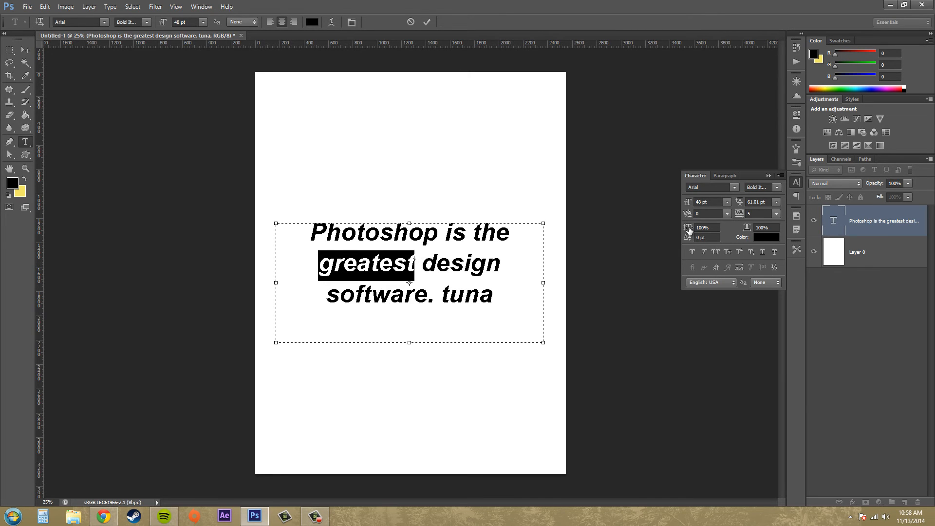
{"action": "triple_click", "coordinate": [706, 227]}
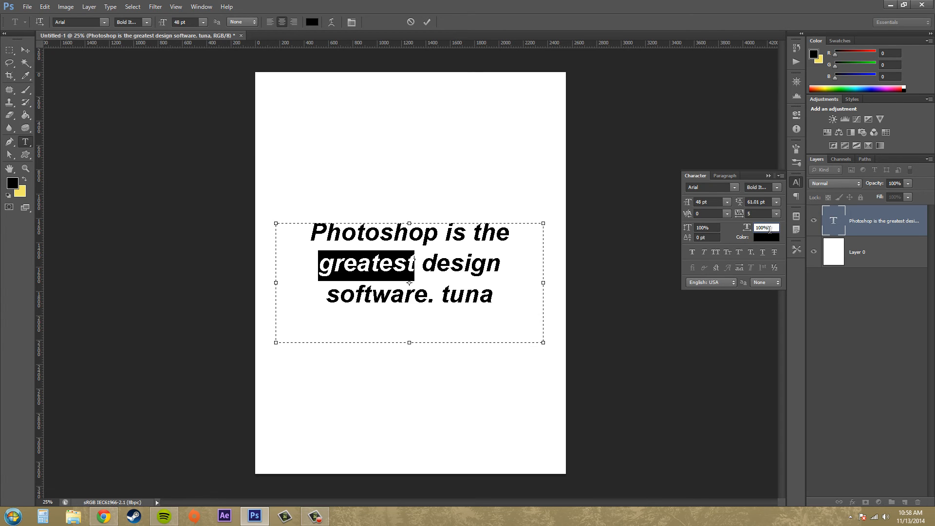
{"action": "mouse_move", "coordinate": [764, 228]}
{"action": "type", "text": "100"}
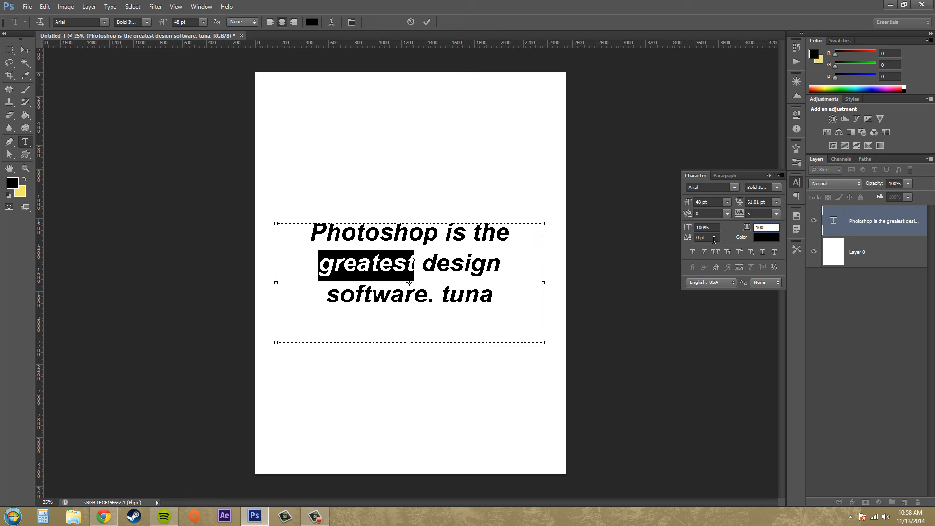
{"action": "mouse_move", "coordinate": [702, 254]}
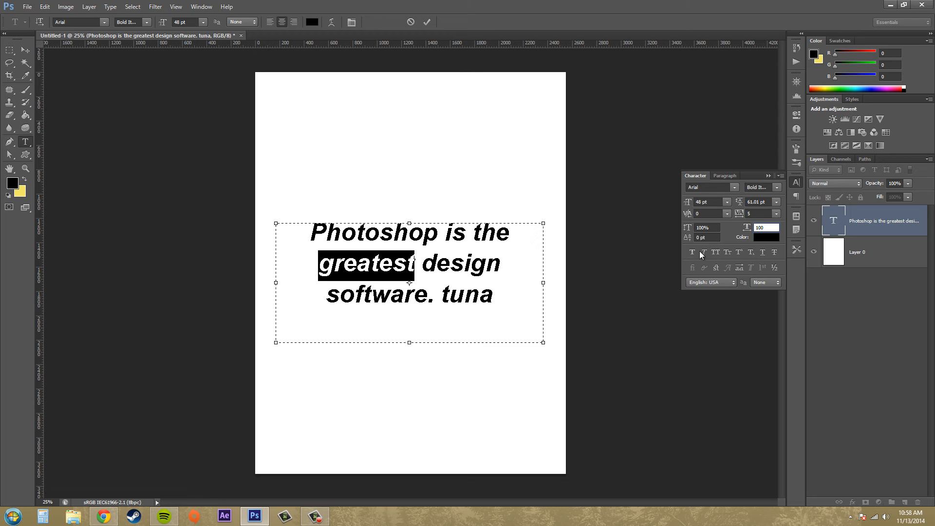
{"action": "mouse_move", "coordinate": [688, 242]}
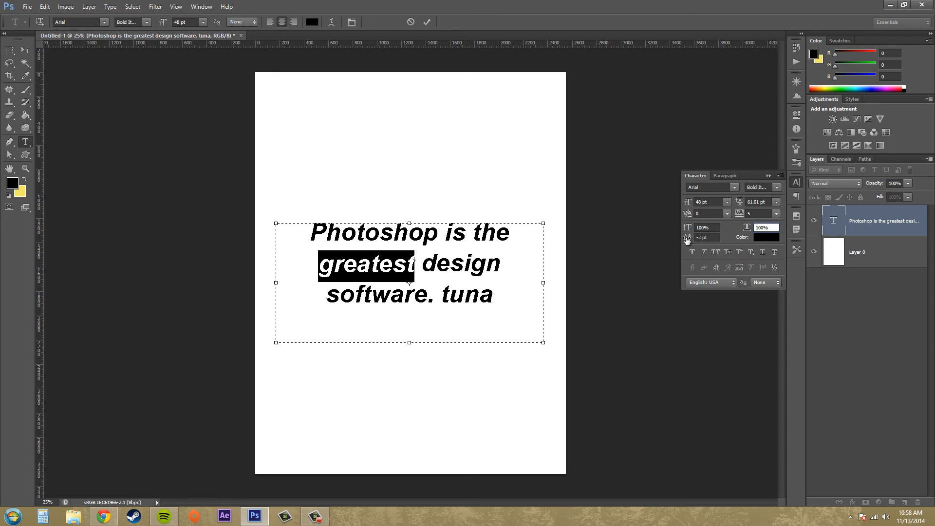
{"action": "mouse_move", "coordinate": [521, 255]}
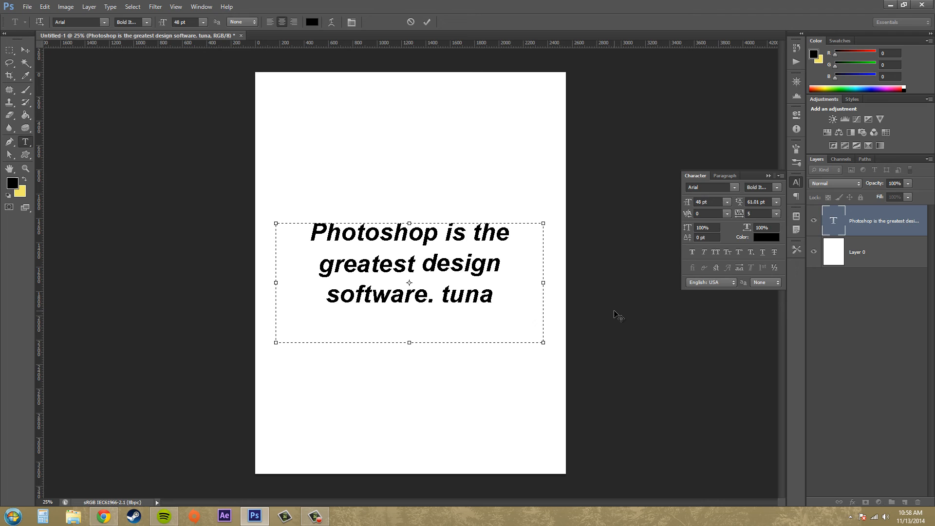
{"action": "left_click", "coordinate": [501, 263]}
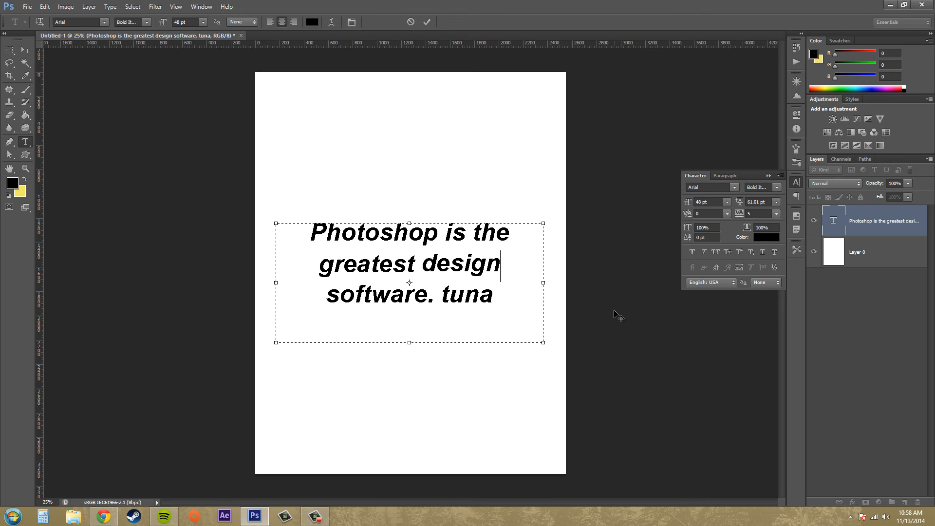
{"action": "mouse_move", "coordinate": [456, 257]}
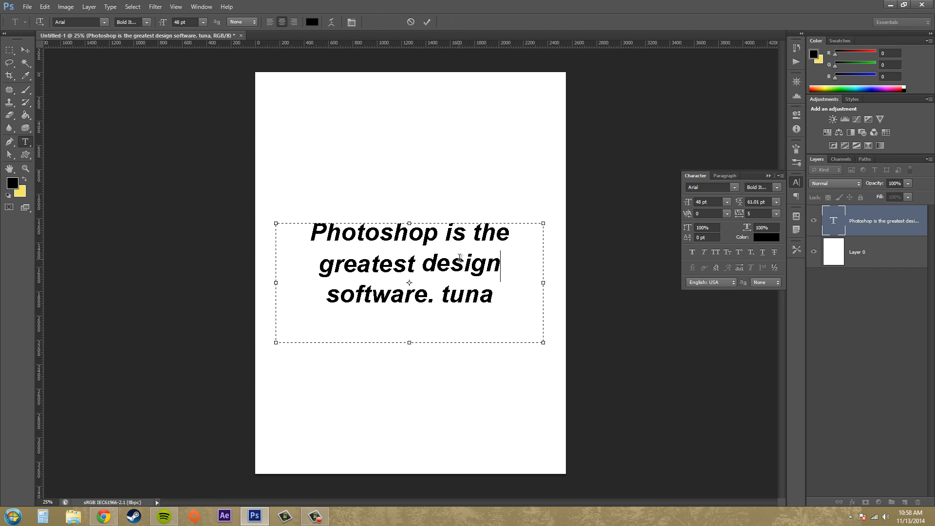
{"action": "left_click", "coordinate": [766, 237]}
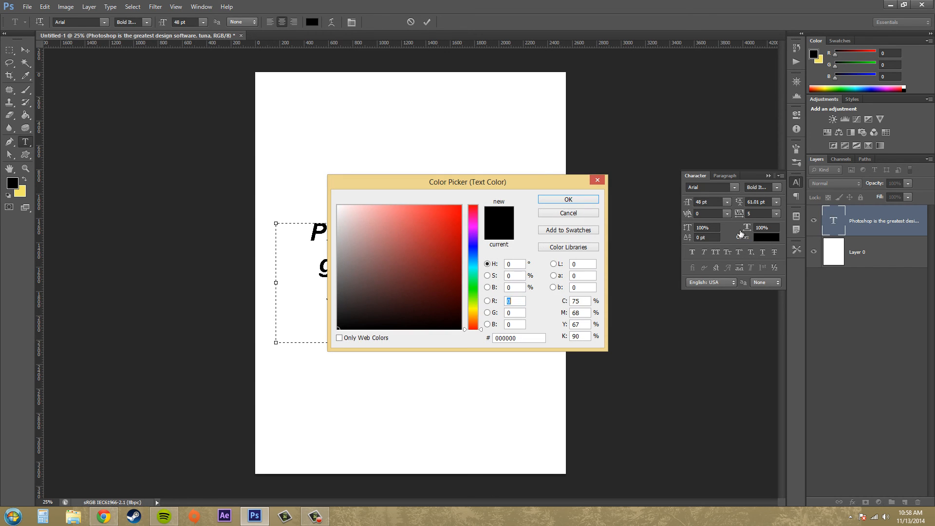
{"action": "left_click", "coordinate": [566, 199]}
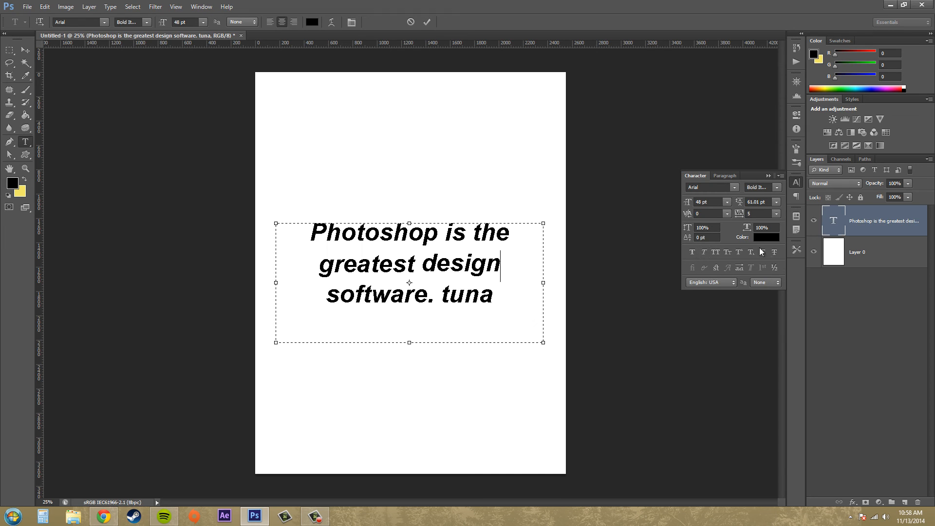
{"action": "mouse_move", "coordinate": [692, 251]}
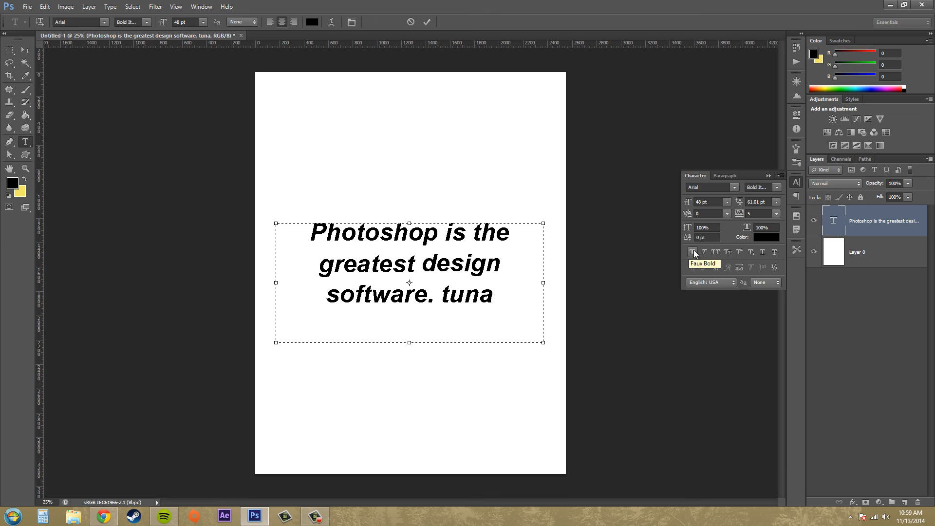
{"action": "mouse_move", "coordinate": [714, 252]}
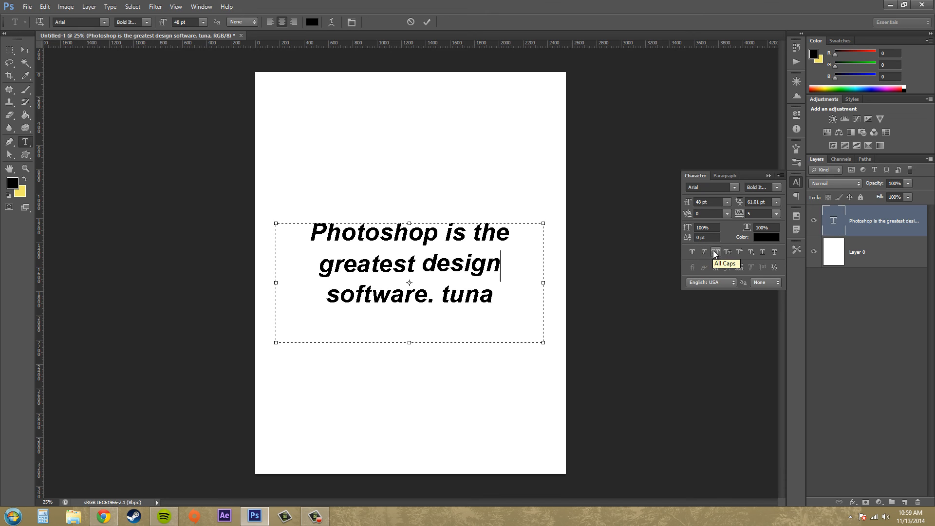
{"action": "mouse_move", "coordinate": [750, 251]}
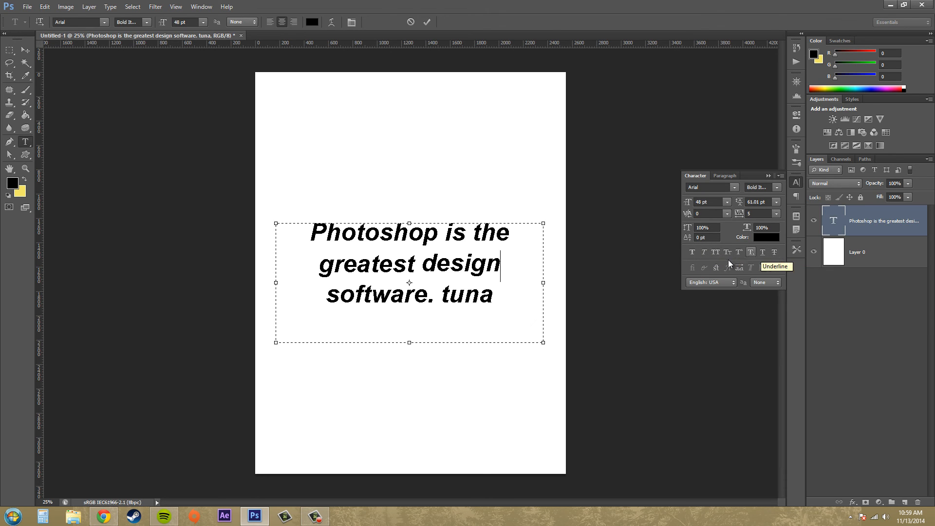
{"action": "mouse_move", "coordinate": [733, 268]}
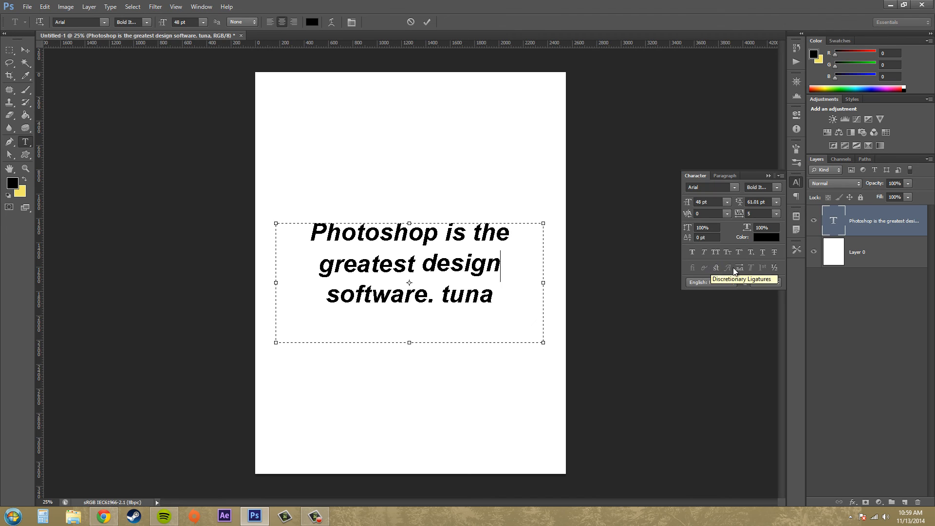
{"action": "mouse_move", "coordinate": [751, 268]}
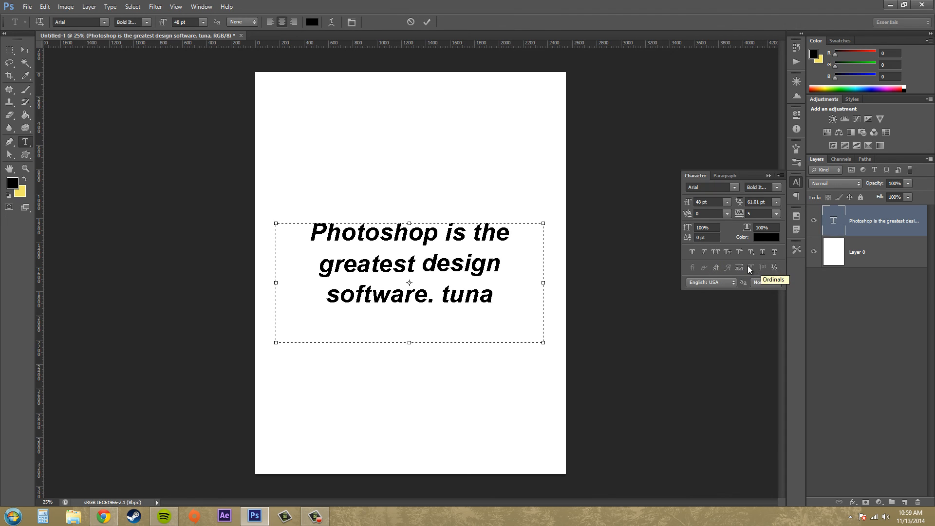
{"action": "mouse_move", "coordinate": [773, 251]}
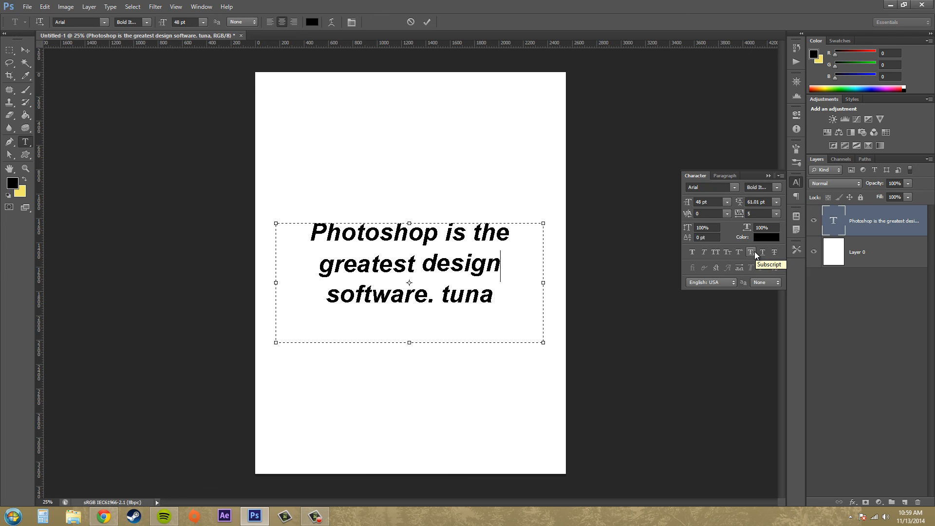
{"action": "mouse_move", "coordinate": [692, 268]}
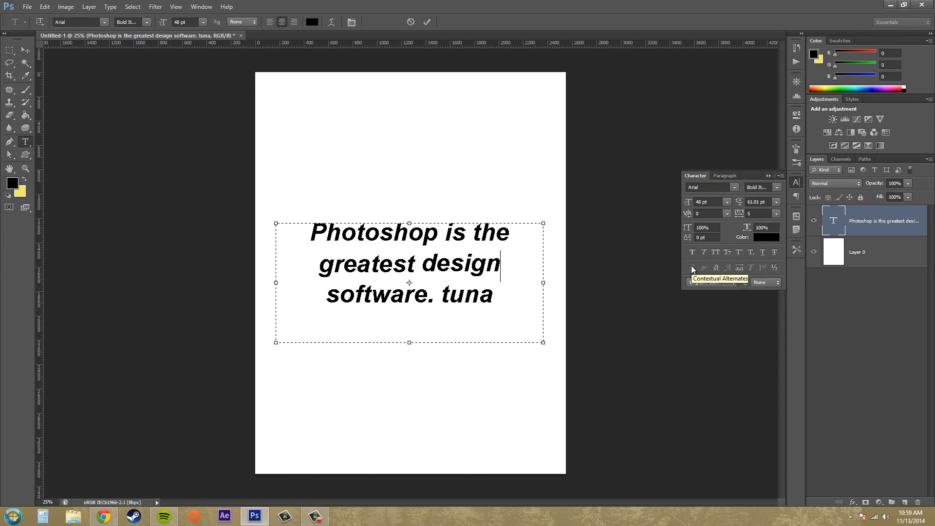
{"action": "mouse_move", "coordinate": [716, 268]}
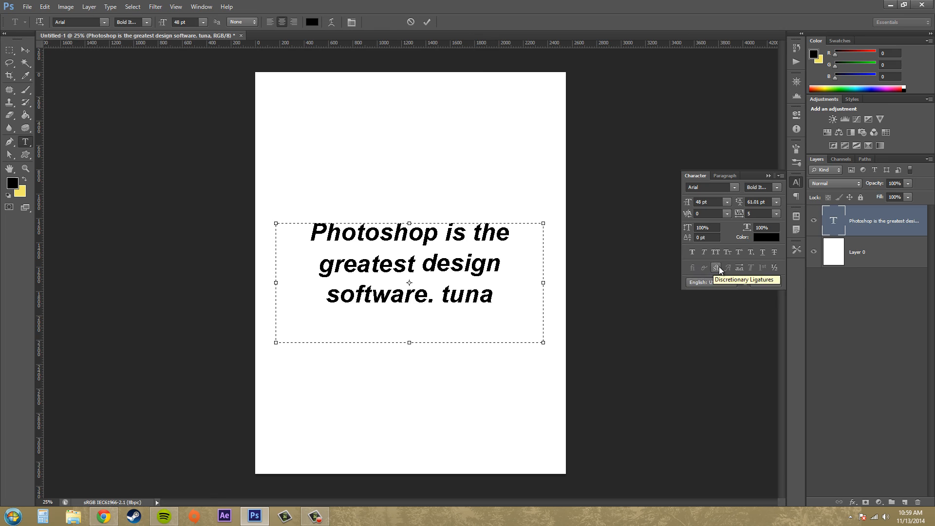
{"action": "mouse_move", "coordinate": [774, 267]}
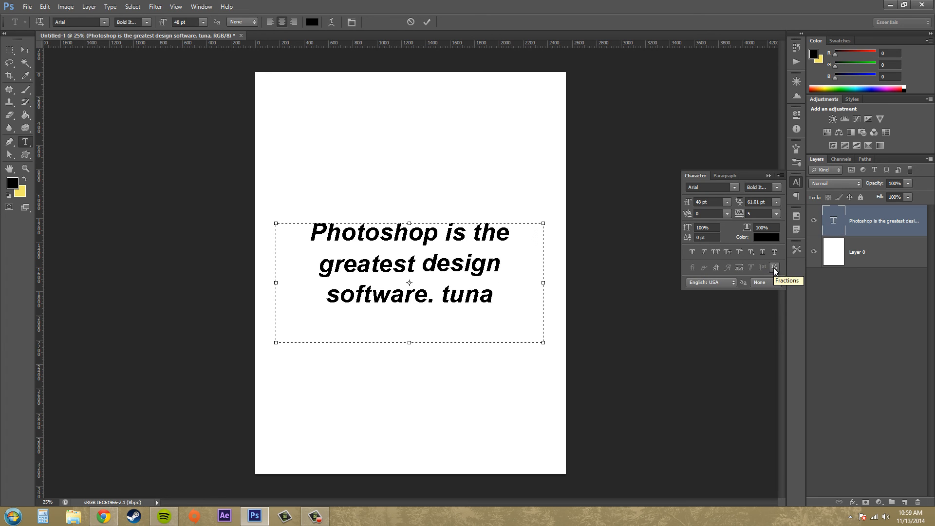
{"action": "mouse_move", "coordinate": [740, 288]}
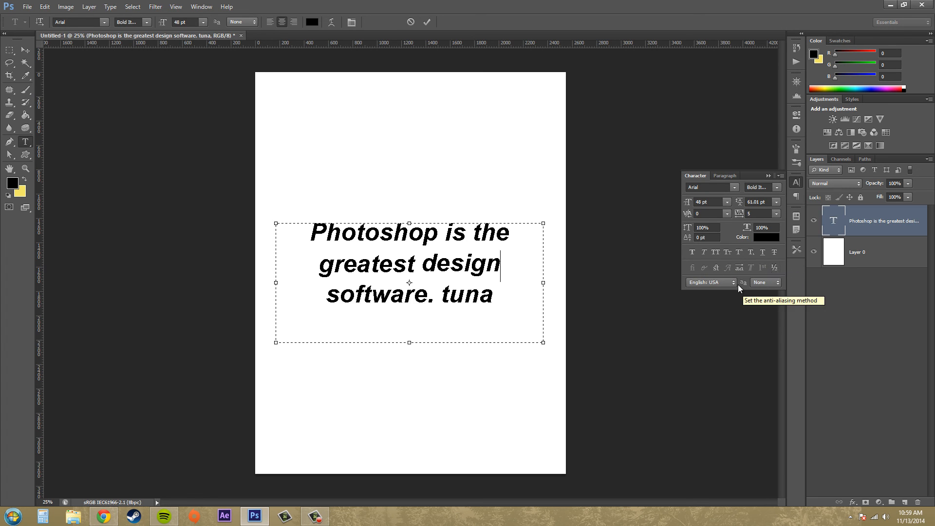
{"action": "left_click", "coordinate": [708, 282]}
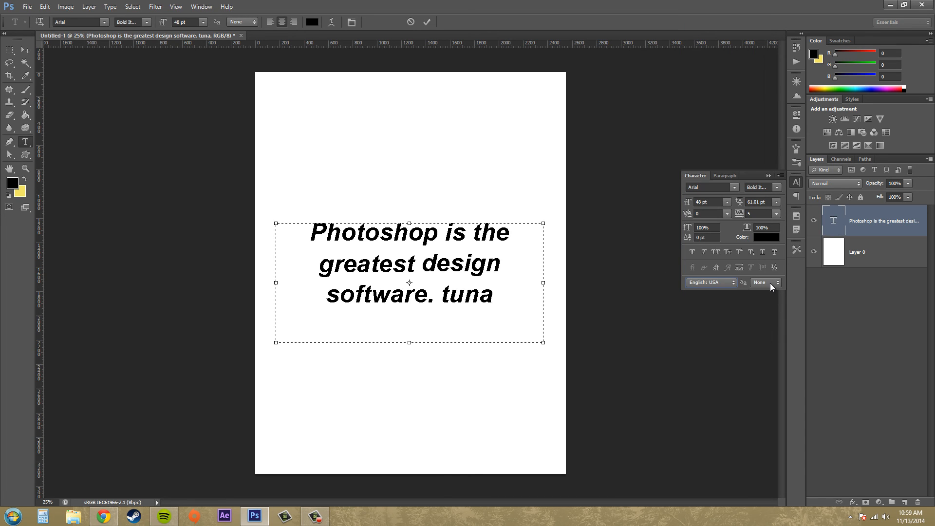
- Review the anti-aliasing options, leaving None, then show the Paragraph settings
{"action": "left_click", "coordinate": [765, 282]}
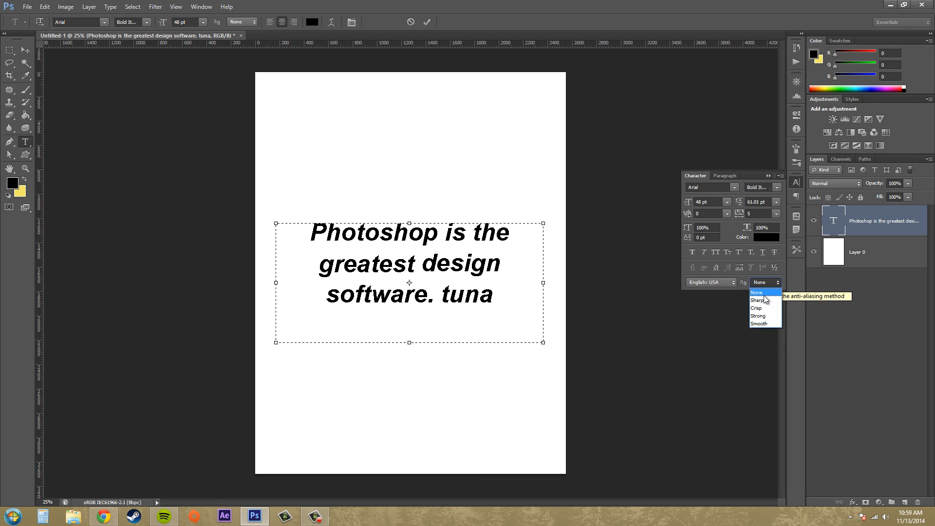
{"action": "mouse_move", "coordinate": [761, 299]}
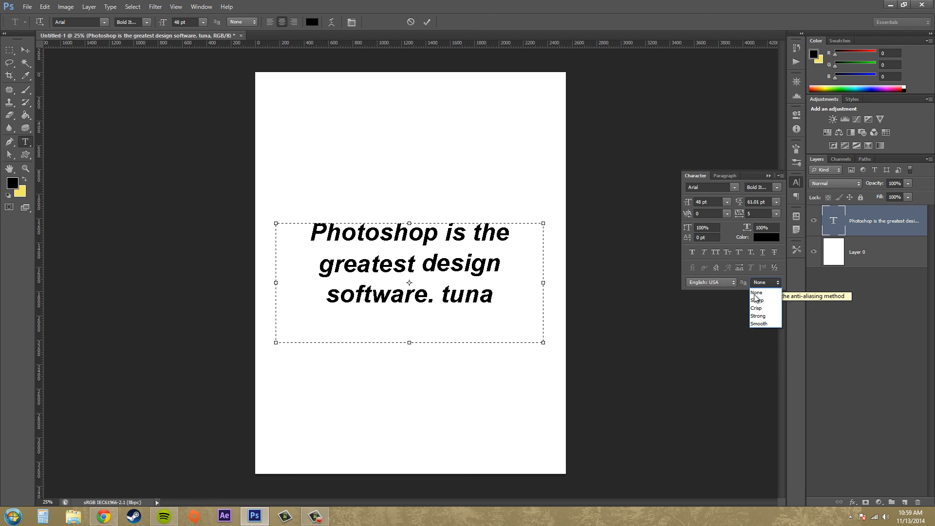
{"action": "mouse_move", "coordinate": [757, 292]}
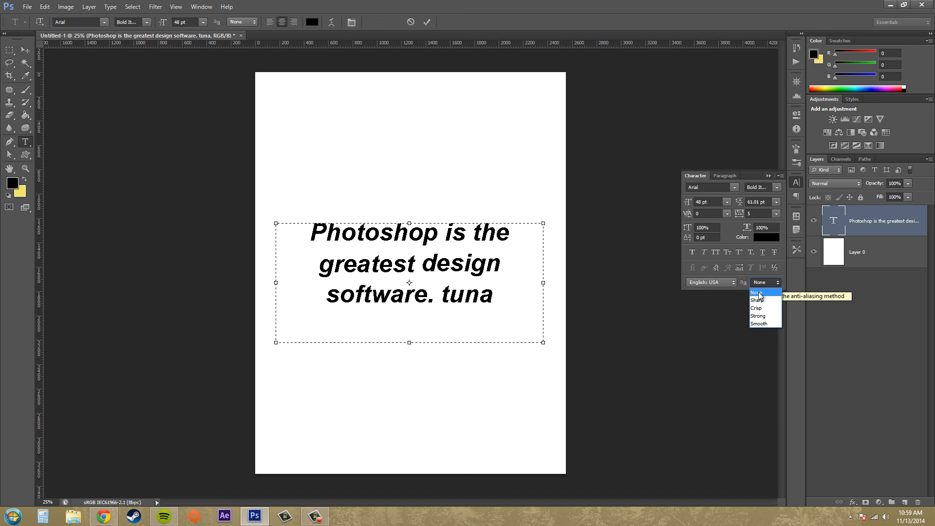
{"action": "mouse_move", "coordinate": [760, 323]}
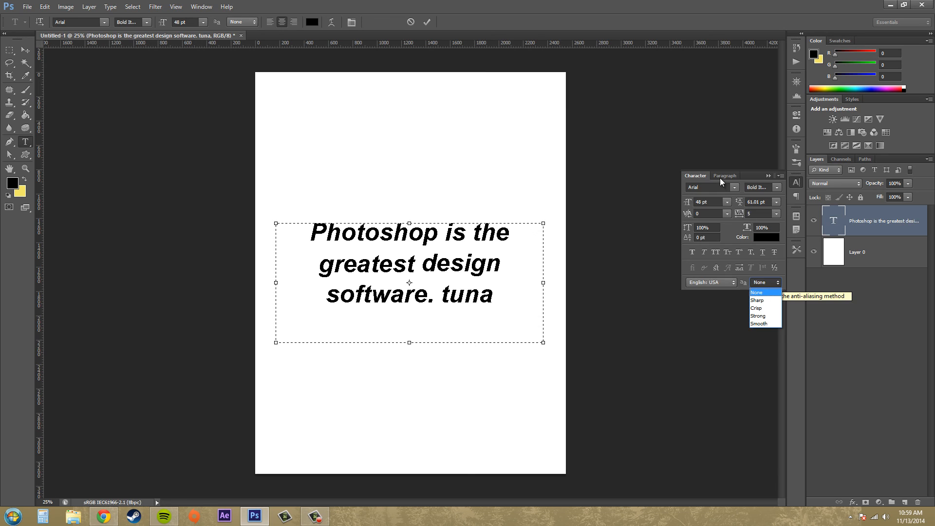
{"action": "left_click", "coordinate": [727, 175]}
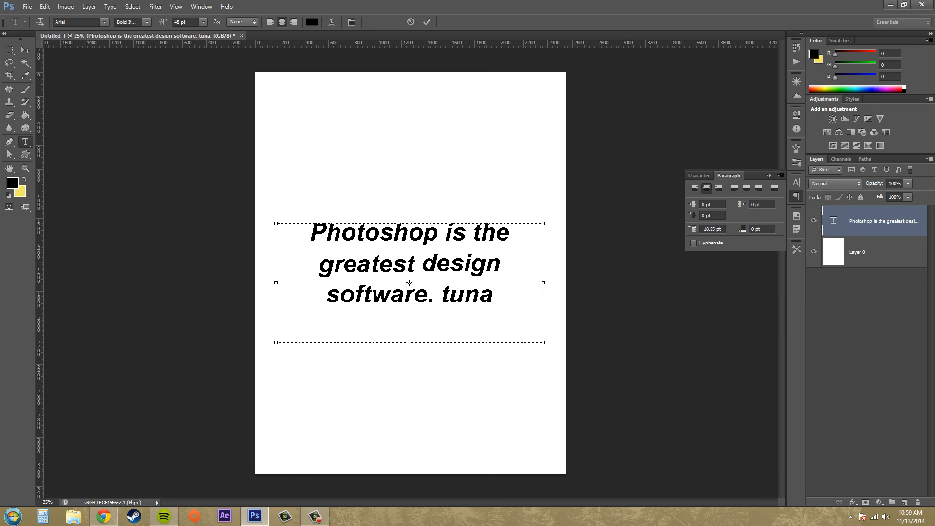